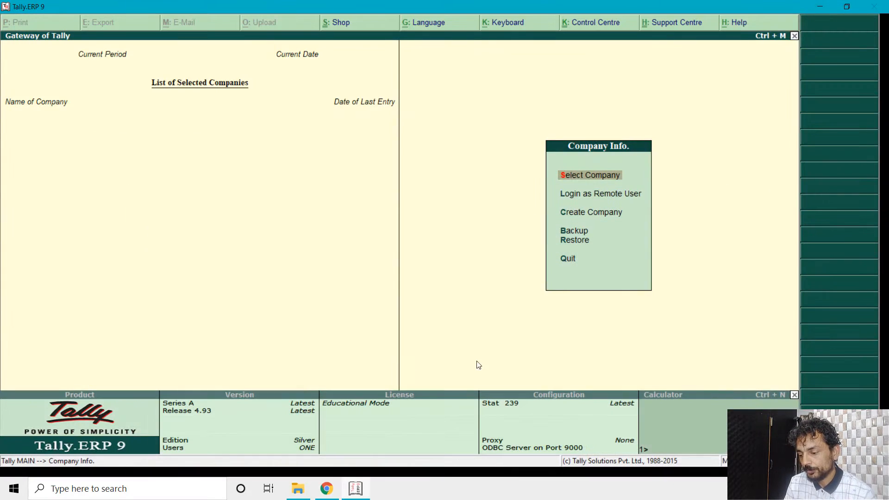
Browse to C:\Program Files\Tally.ERP9 in File Explorer
click(297, 488)
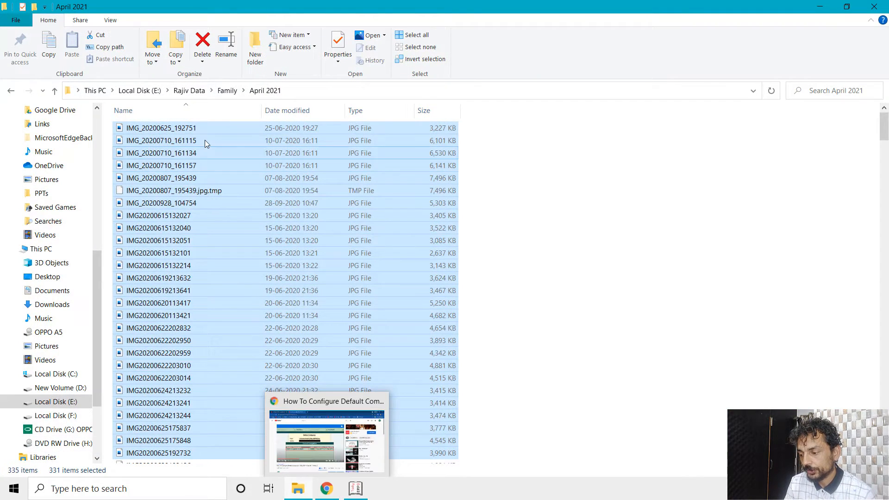
click(55, 374)
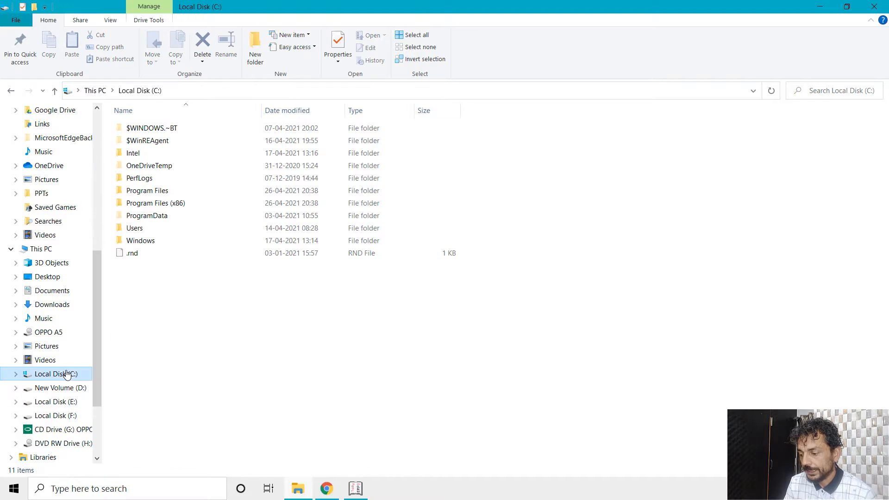
mouse_move(204, 275)
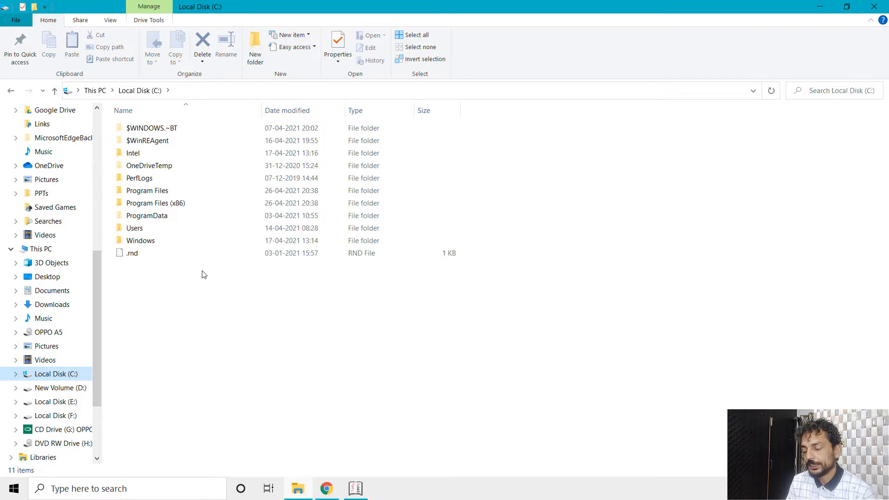
click(147, 190)
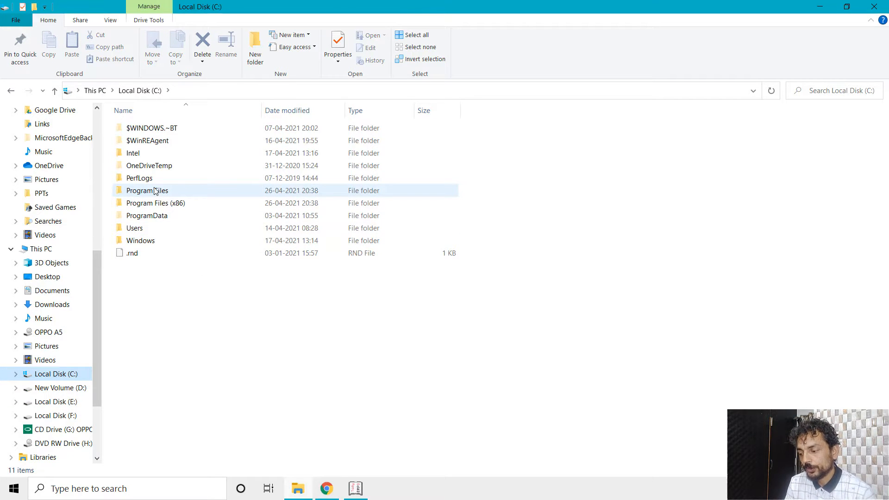
double_click(147, 189)
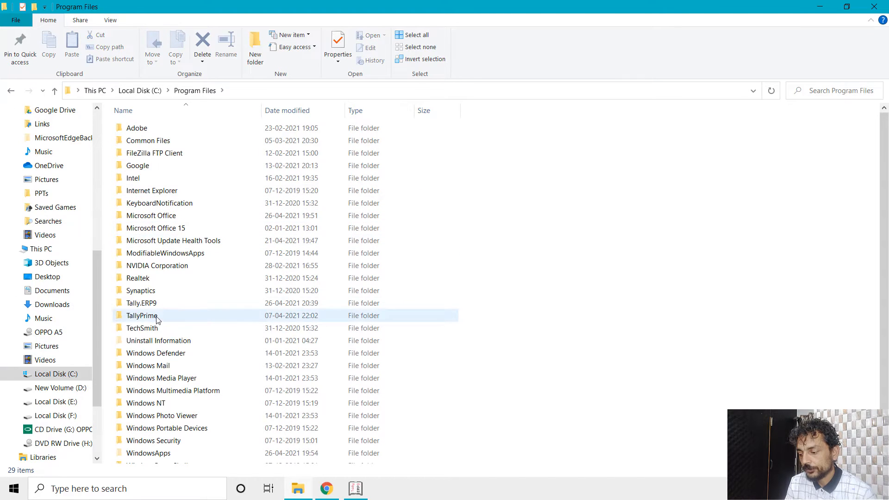
click(141, 303)
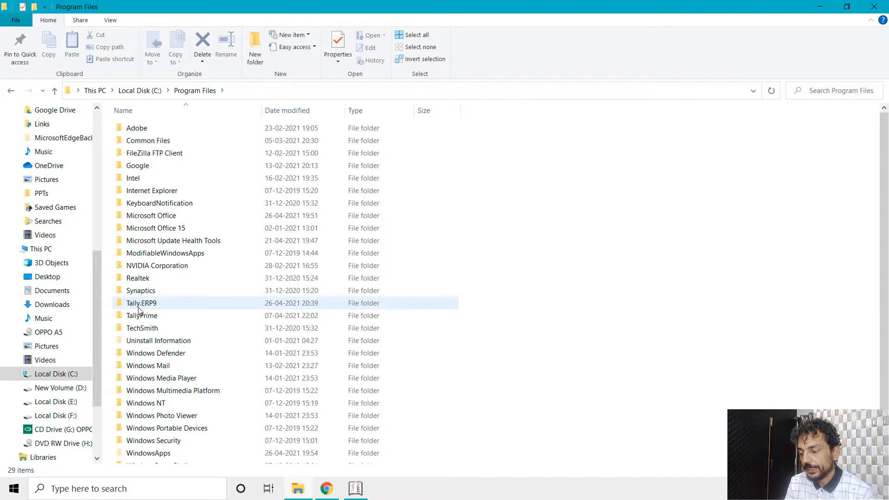
click(142, 315)
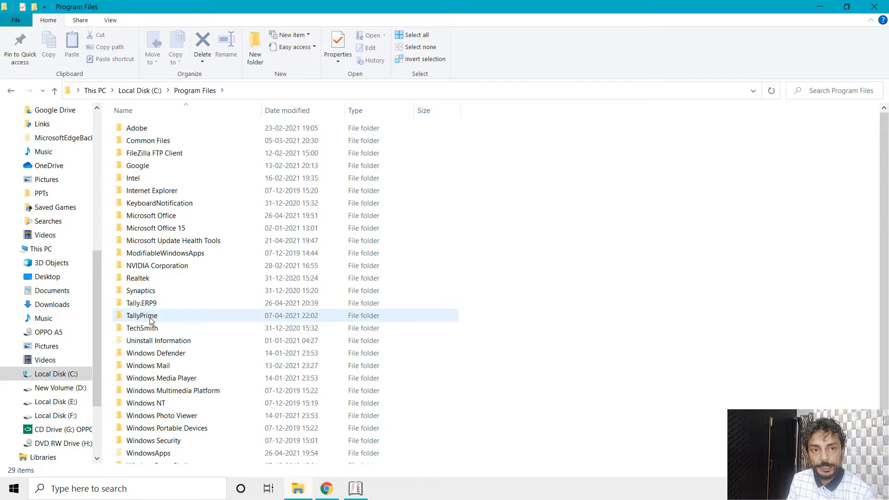
double_click(142, 316)
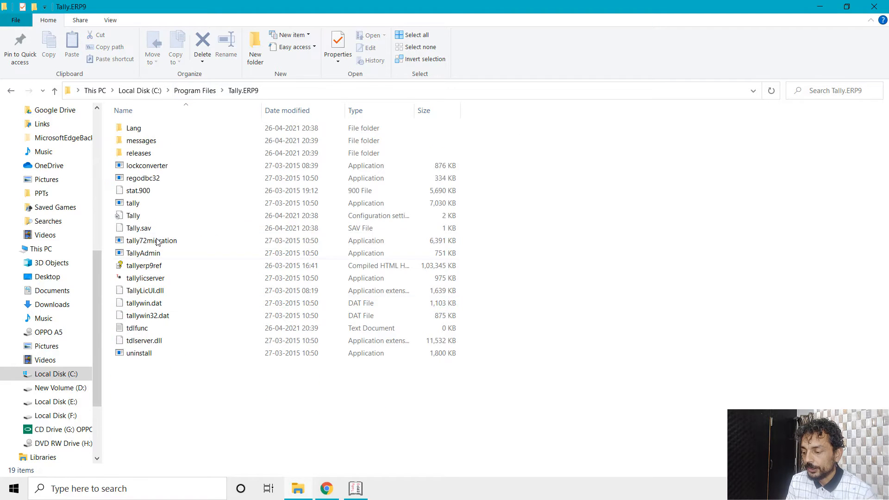
Widen the Type column and check the Tally configuration file's properties
click(134, 216)
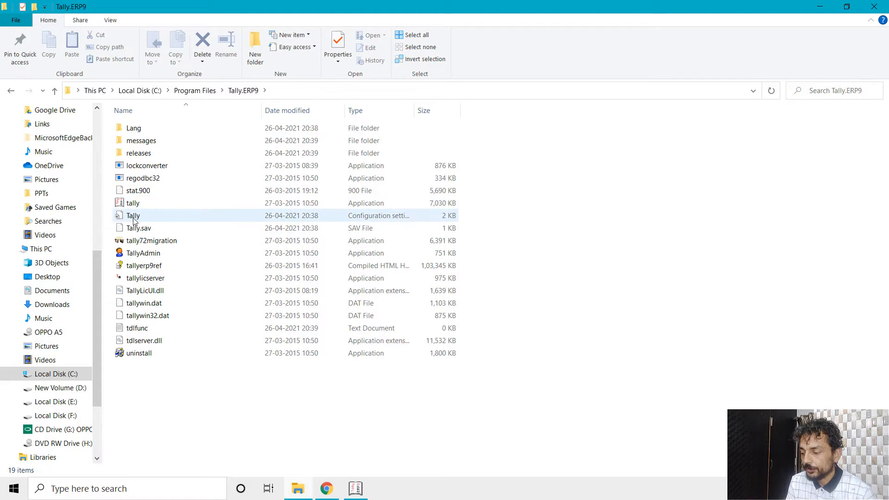
click(133, 215)
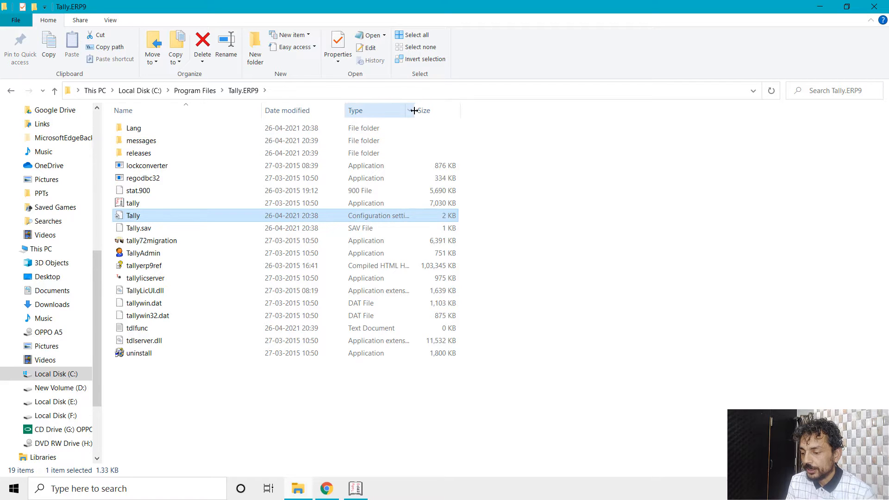
drag(413, 110, 497, 110)
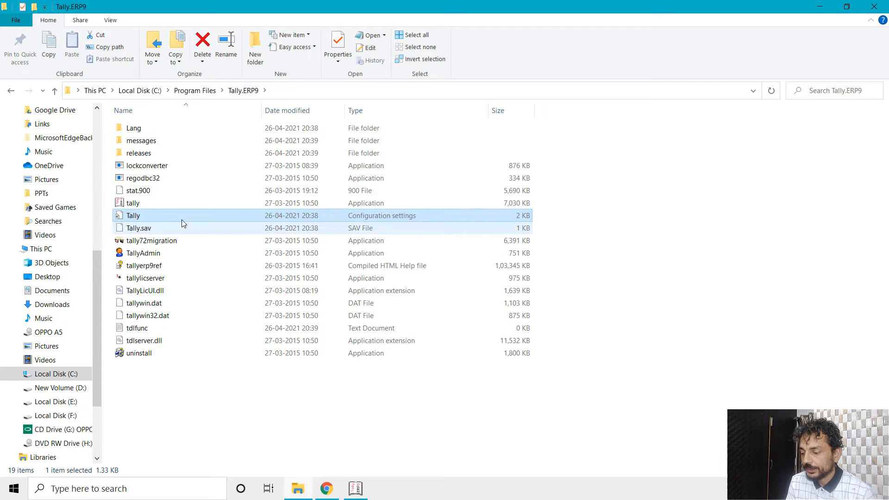
right_click(133, 215)
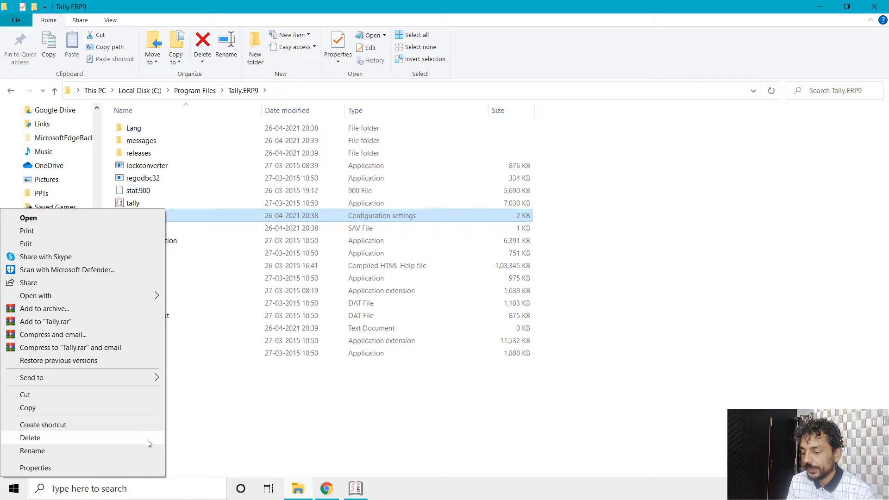
click(36, 467)
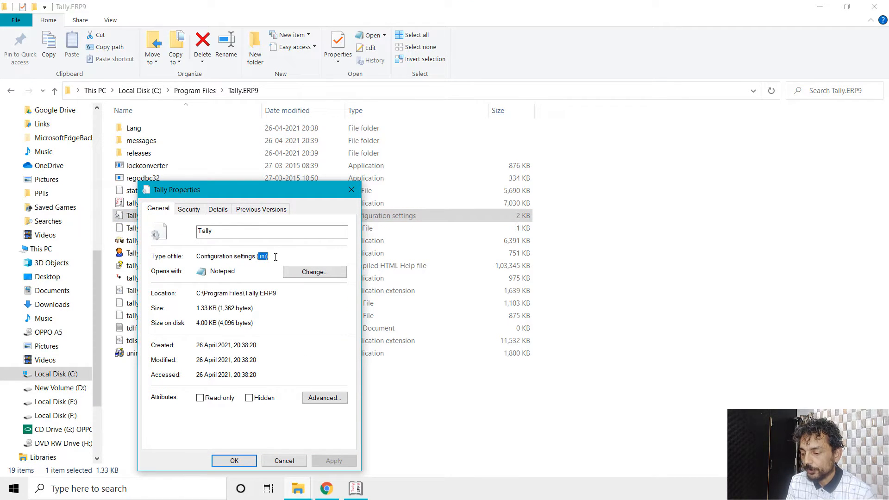
click(283, 460)
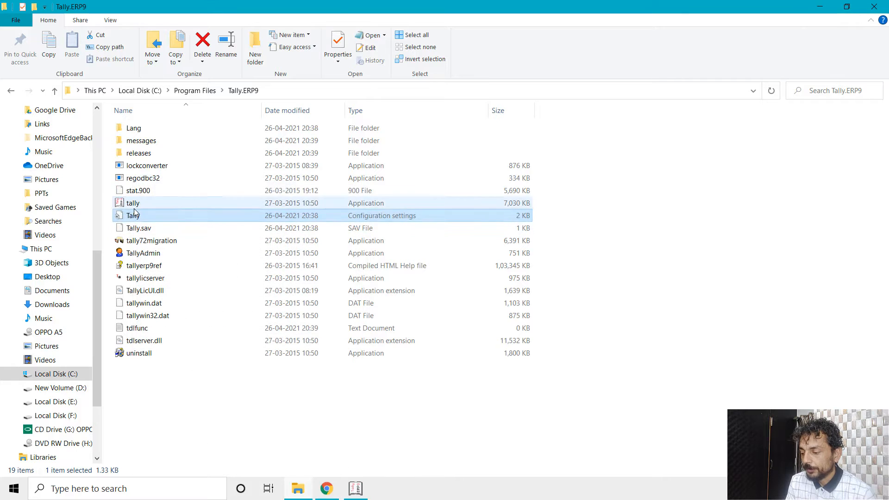
Open the Tally config file in Notepad and highlight the Data = path line
double_click(133, 215)
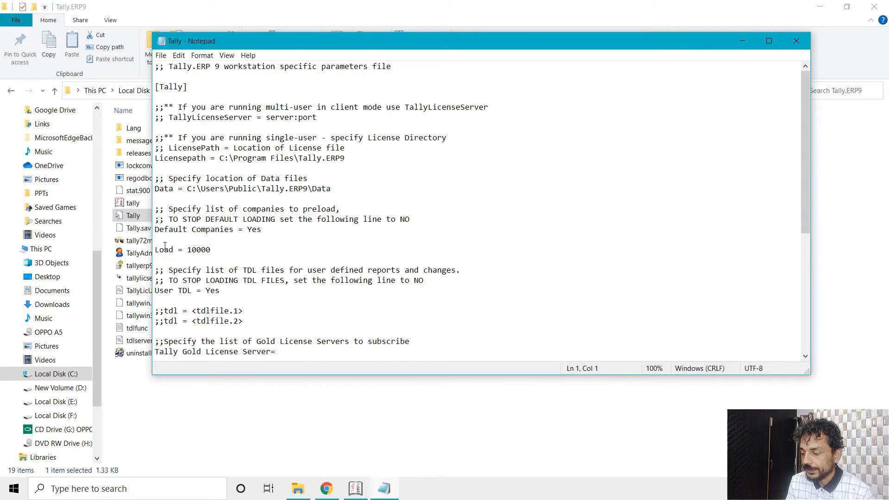
click(158, 189)
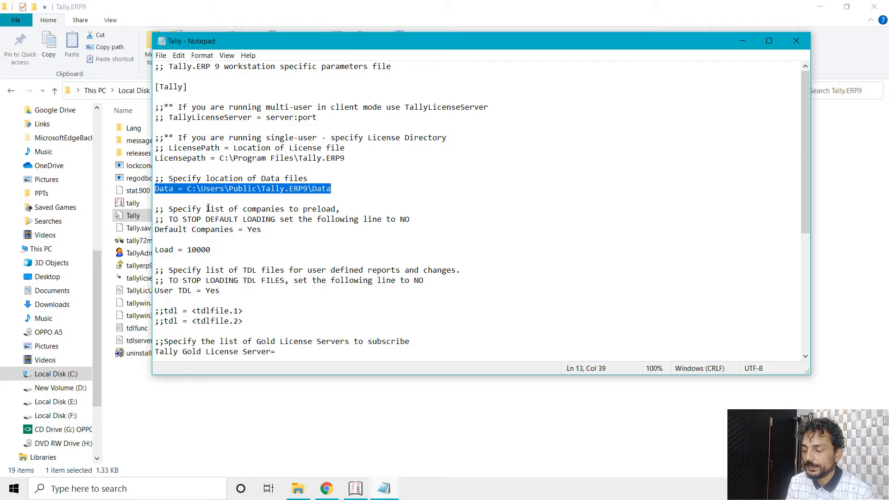
mouse_move(339, 195)
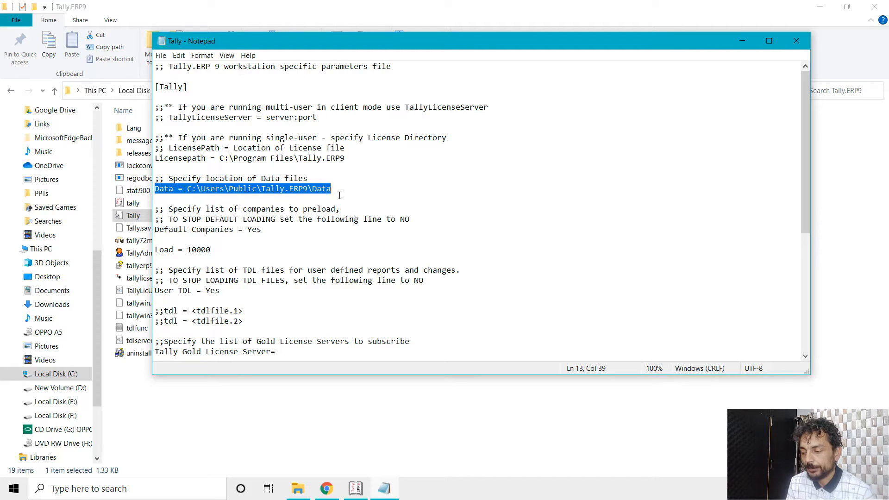
click(176, 199)
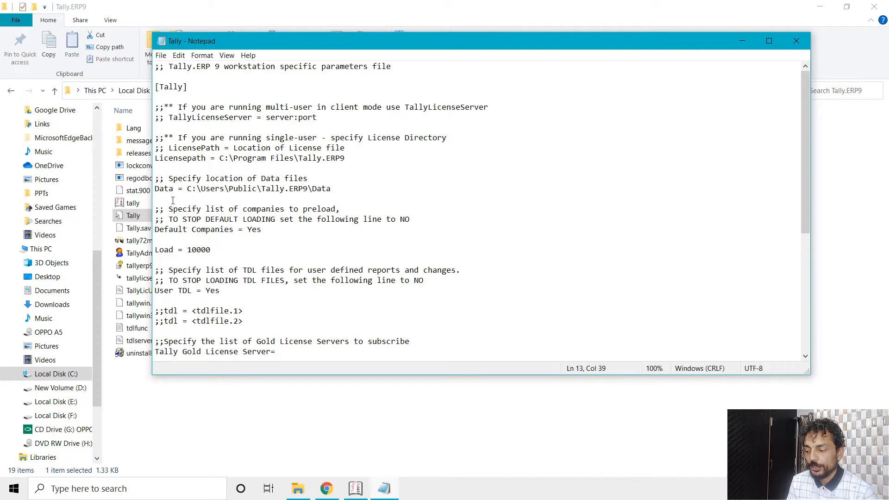
click(795, 40)
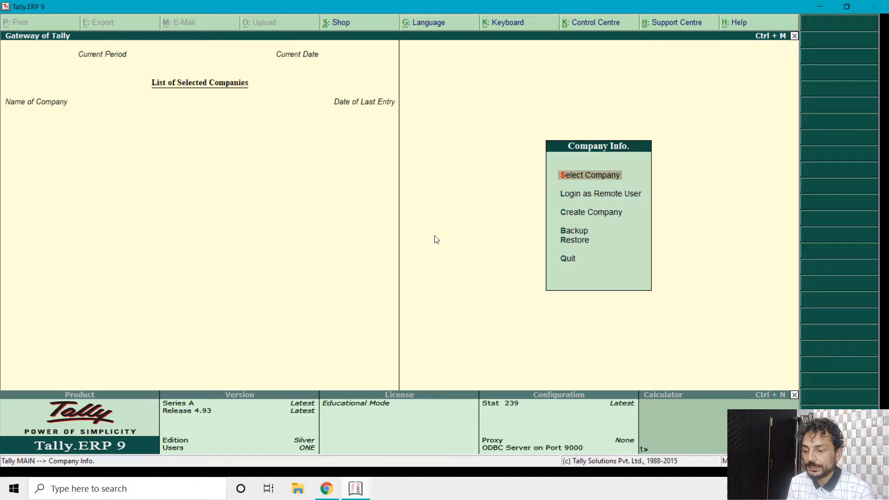
Minimise the empty Tally.ERP 9 window to reveal the desktop
click(588, 175)
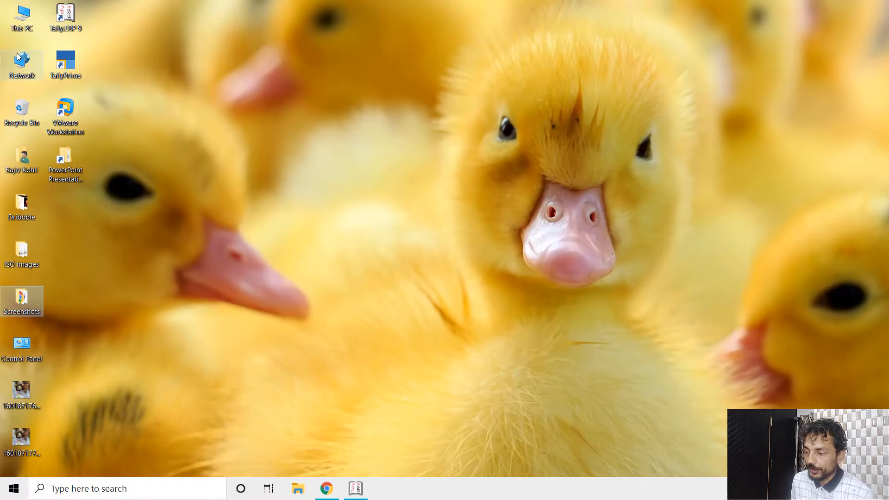
Check that C:\Users\Public\Tally.ERP9\Data is empty, then return to Tally
double_click(21, 17)
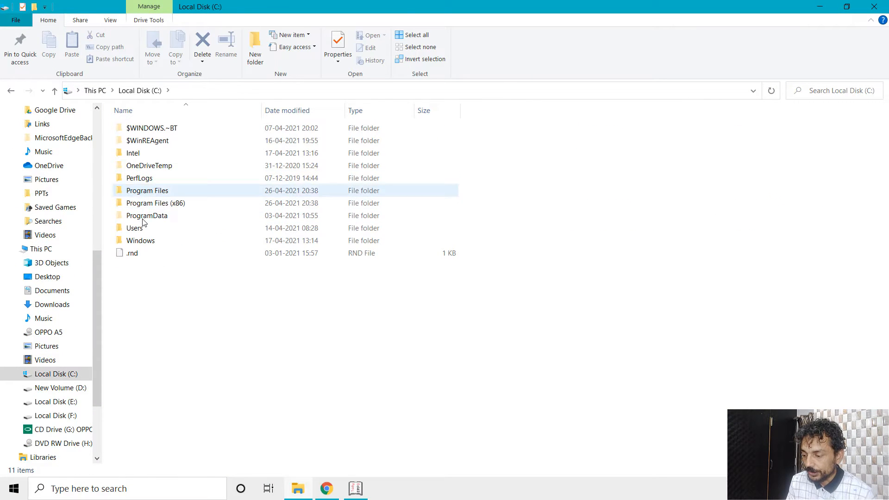
double_click(134, 227)
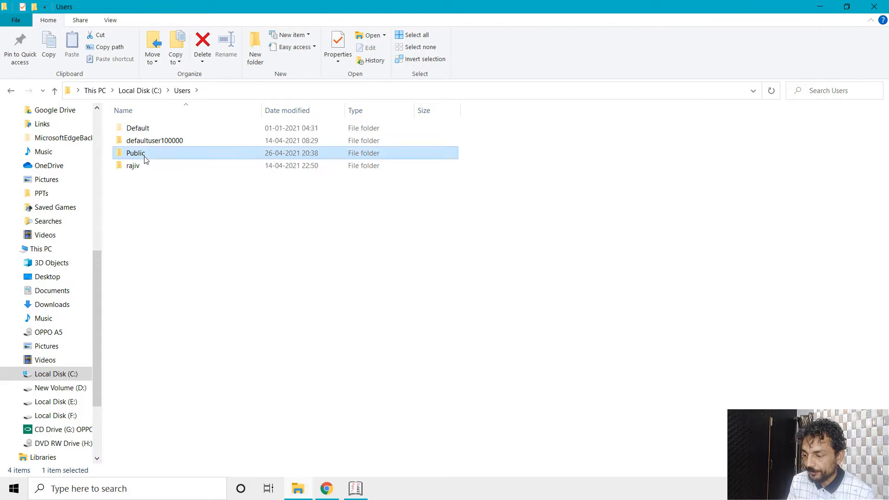
double_click(136, 153)
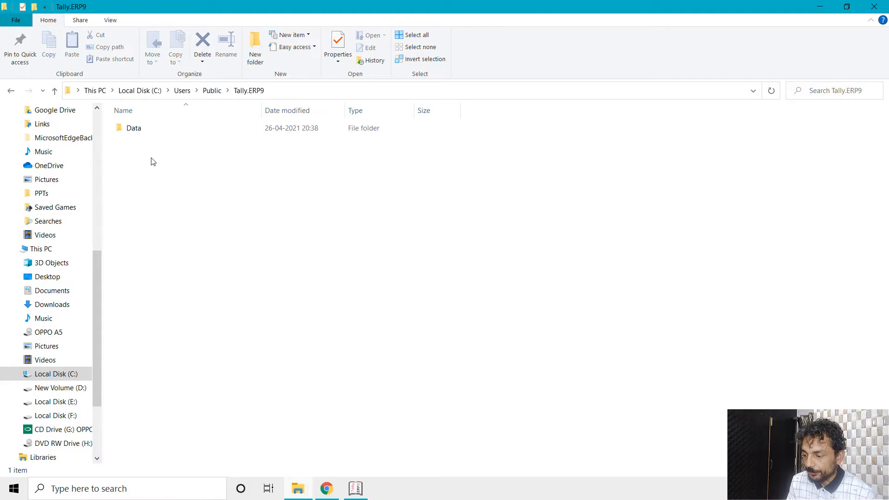
double_click(134, 127)
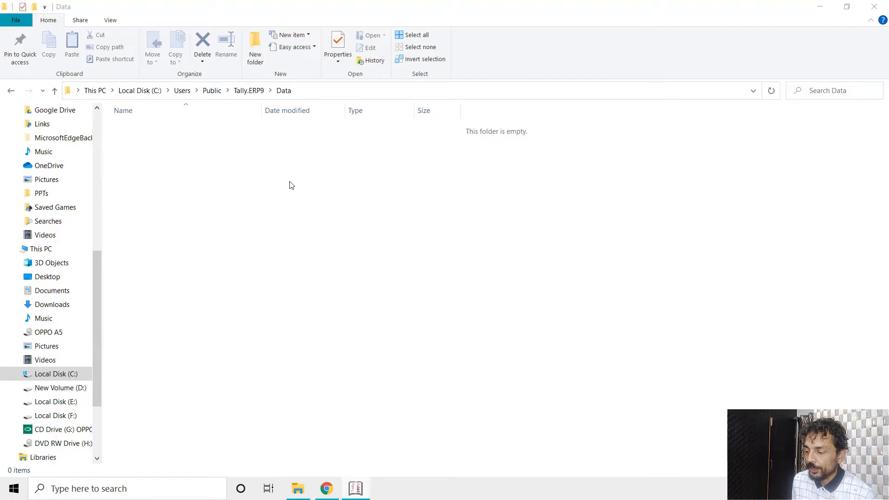
click(355, 488)
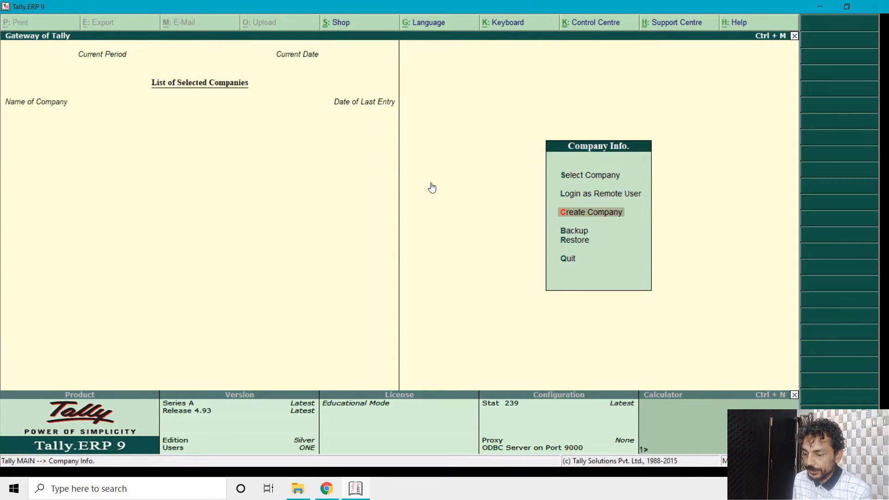
Create company 'Test' from Company Info
click(590, 212)
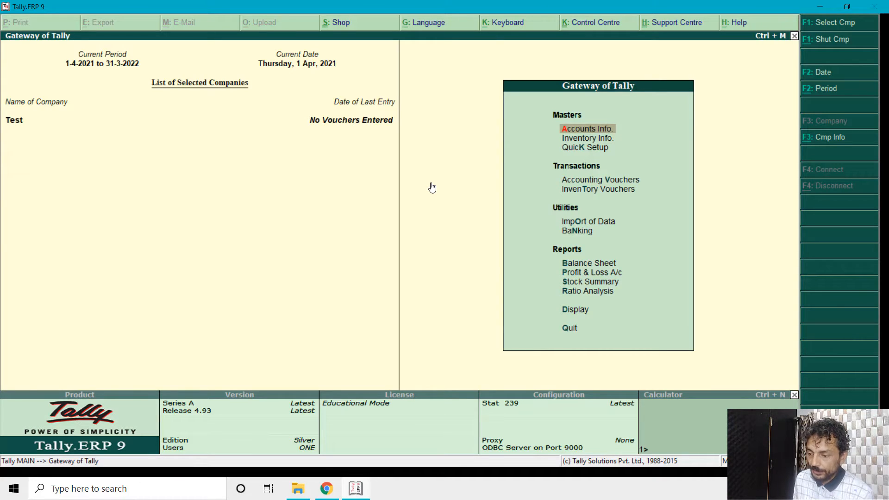
mouse_move(884, 36)
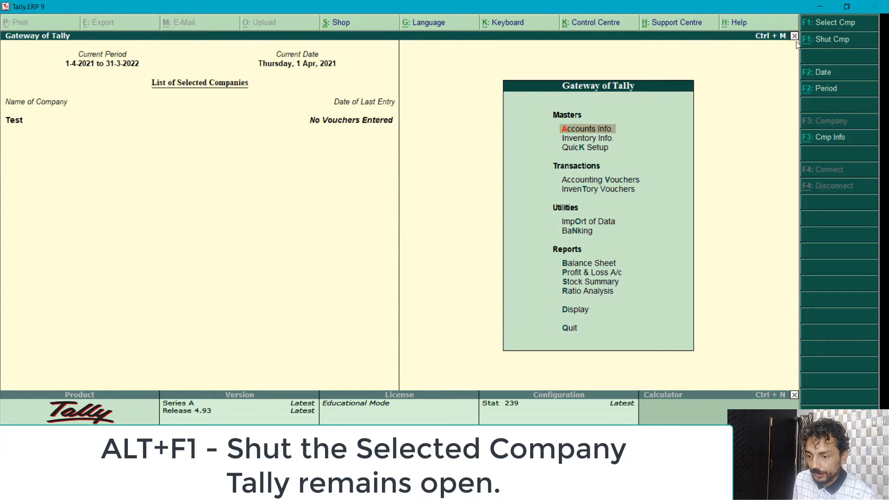
mouse_move(833, 45)
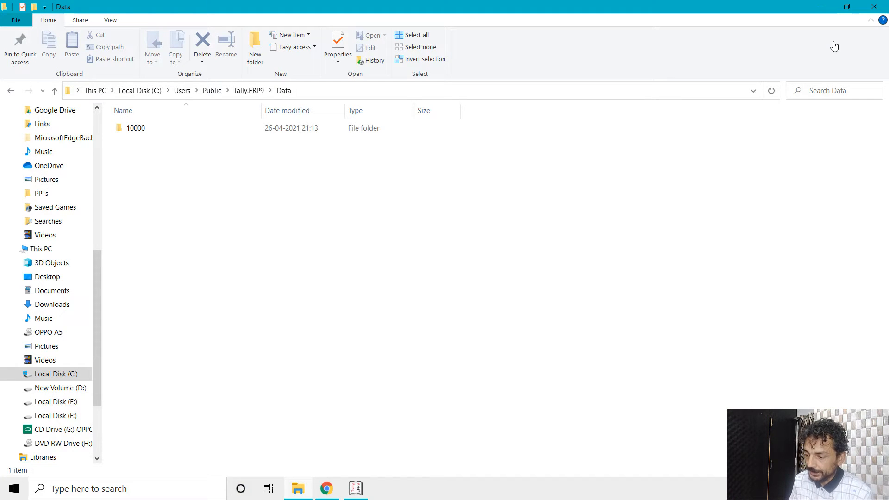
mouse_move(716, 70)
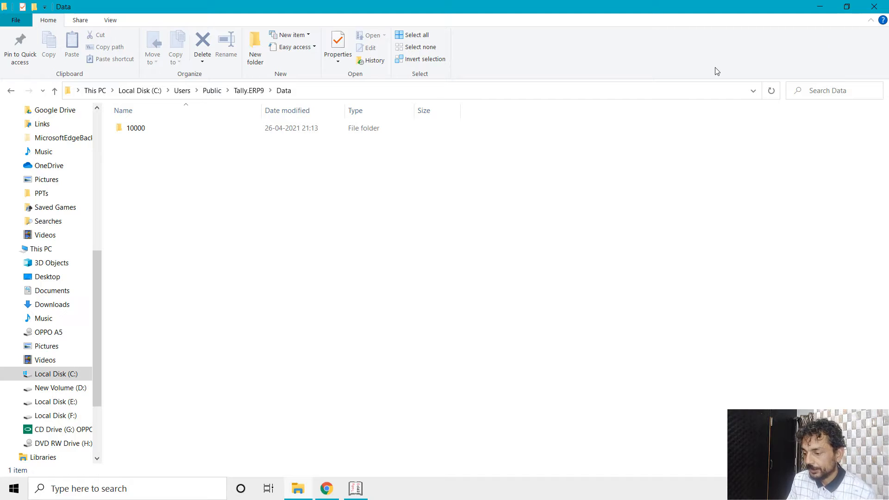
View the data files in company folder 10000, then go back to the Data folder
double_click(136, 128)
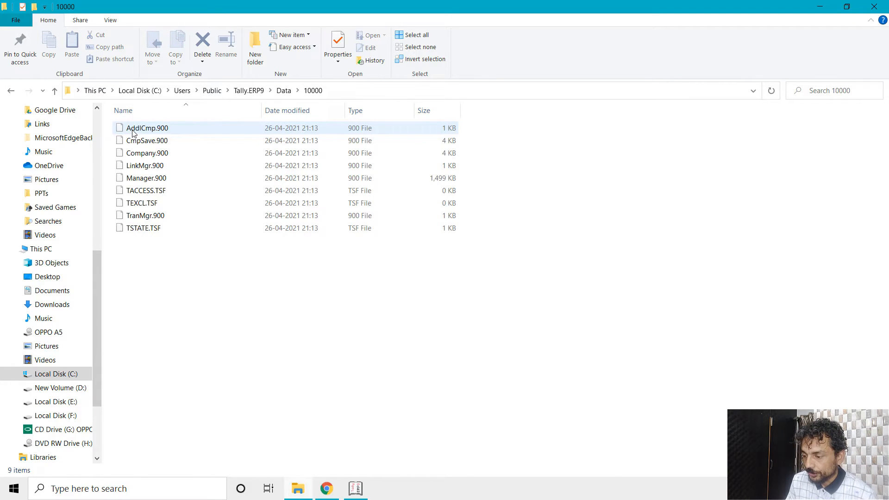
click(141, 202)
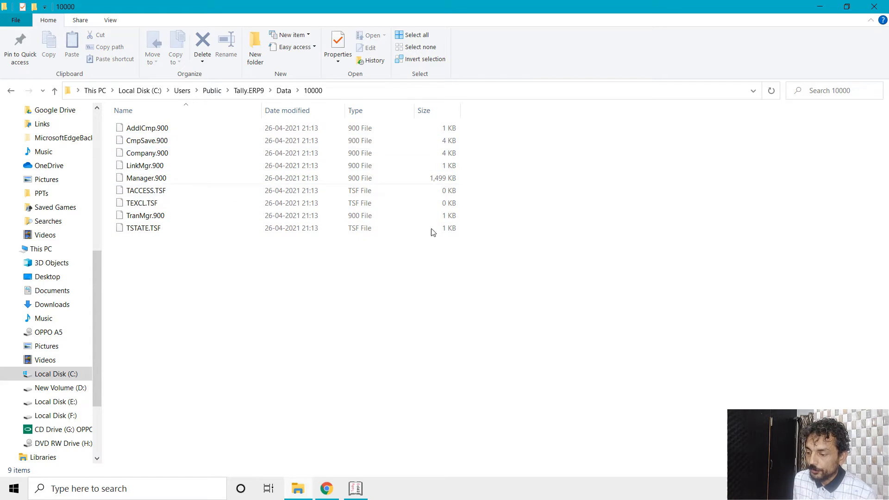
click(355, 488)
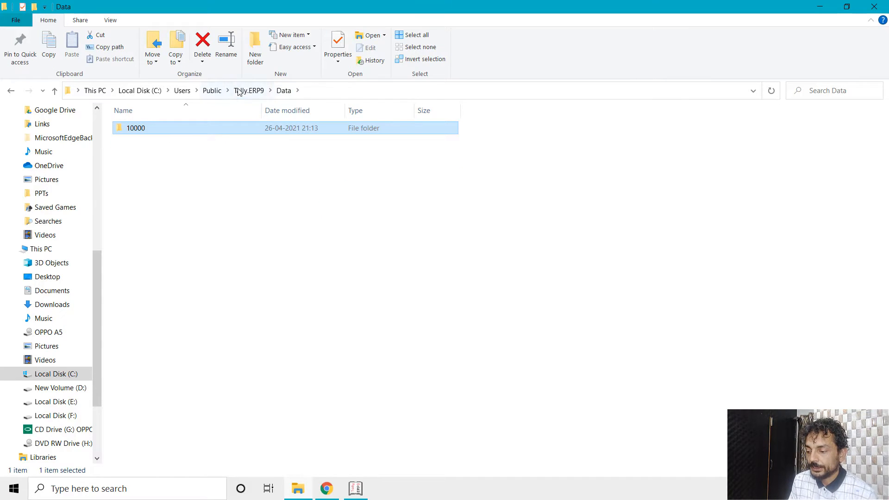
right_click(135, 128)
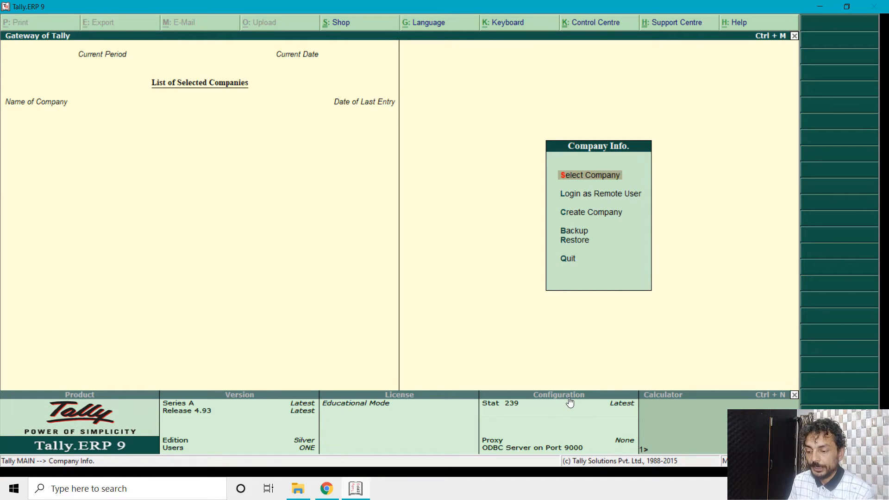
Enter d:\data as the Select Company path in Tally
click(589, 175)
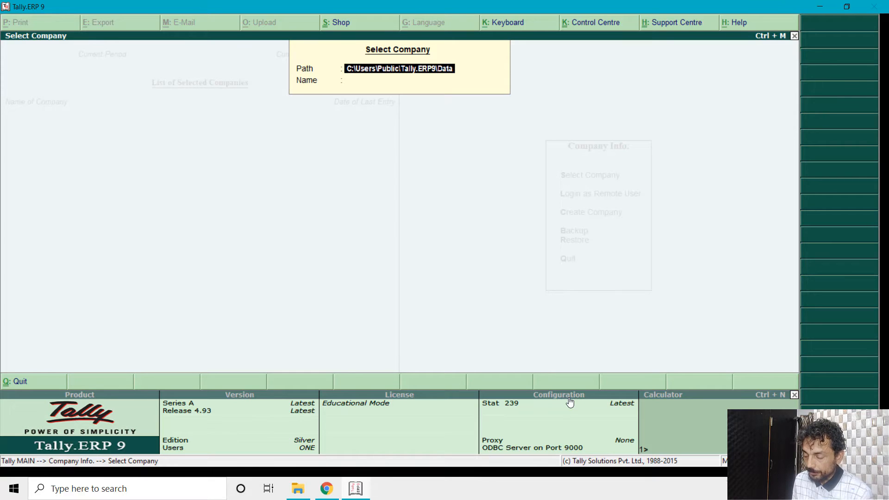
text(d:\)
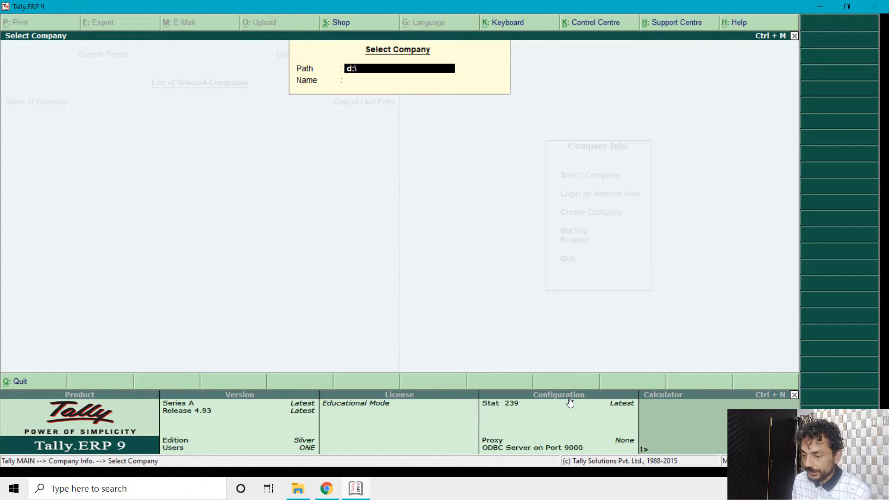
text(data)
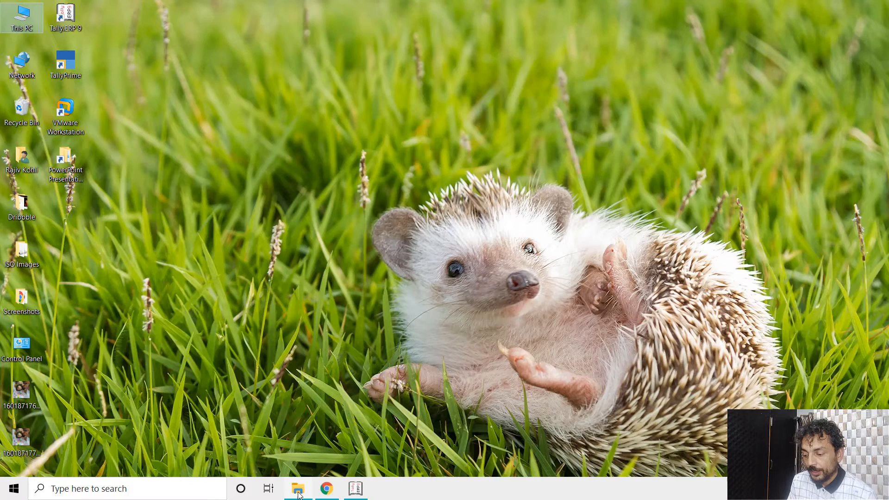
Find company folders 10000–10004 in E:\Rajiv Data\Tally ERP Data, then return to Tally
click(298, 488)
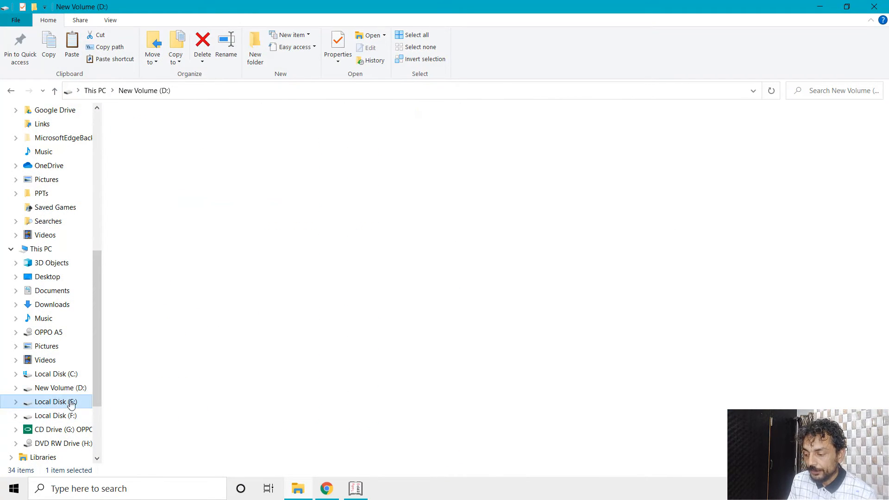
double_click(55, 401)
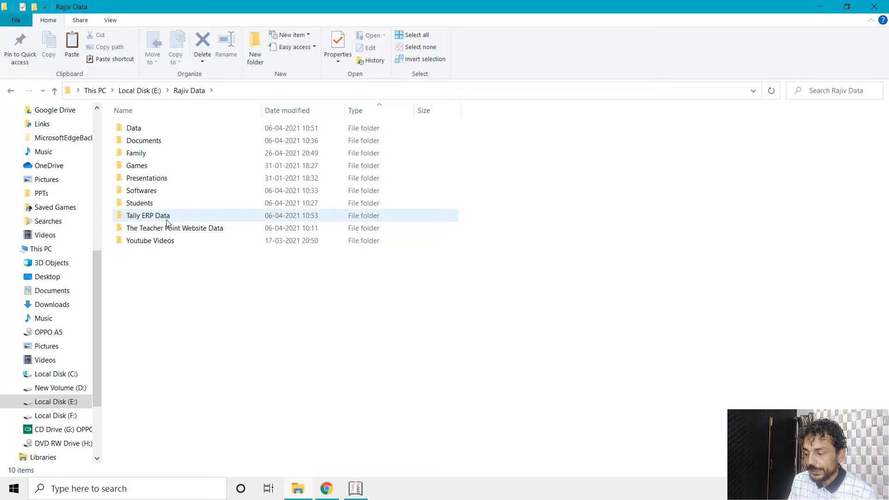
double_click(148, 215)
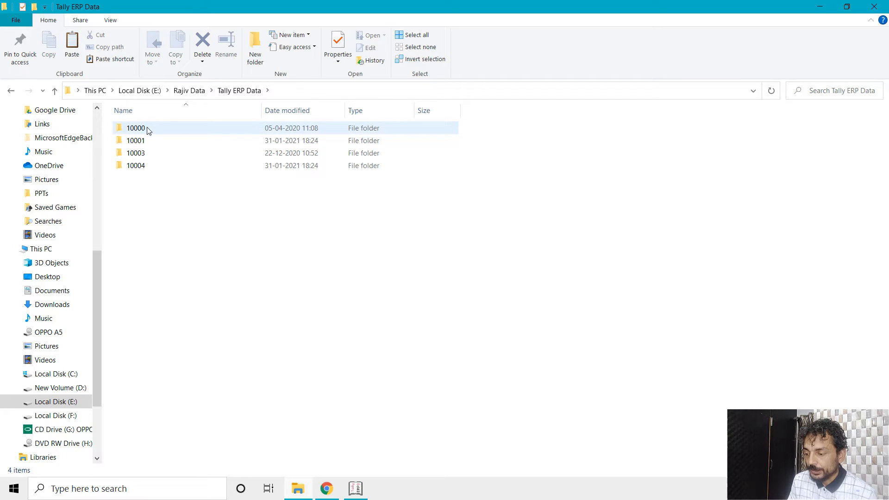
click(136, 164)
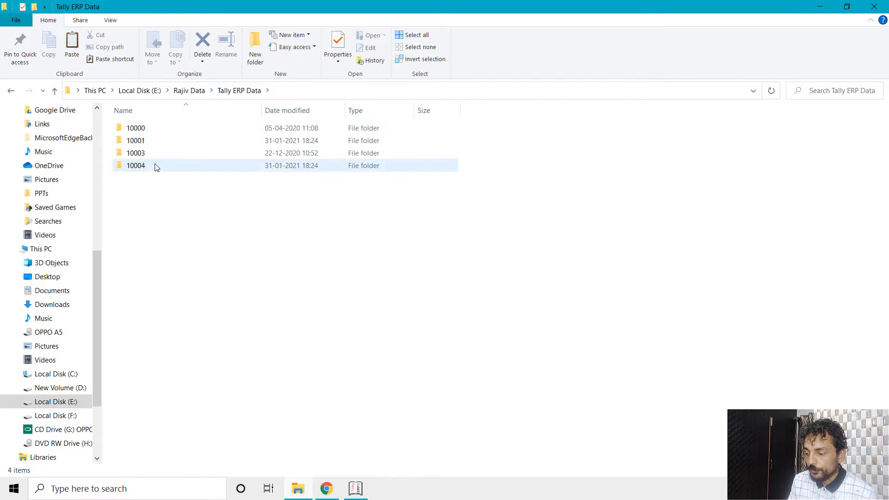
mouse_move(151, 167)
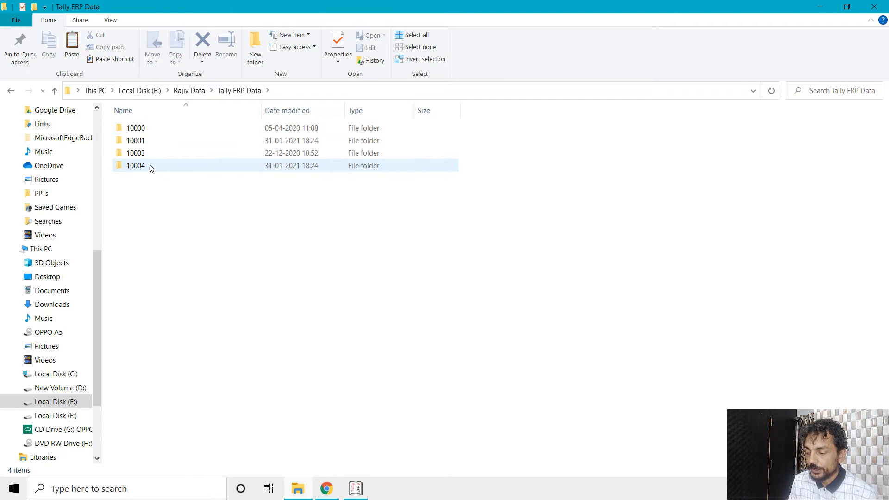
click(159, 152)
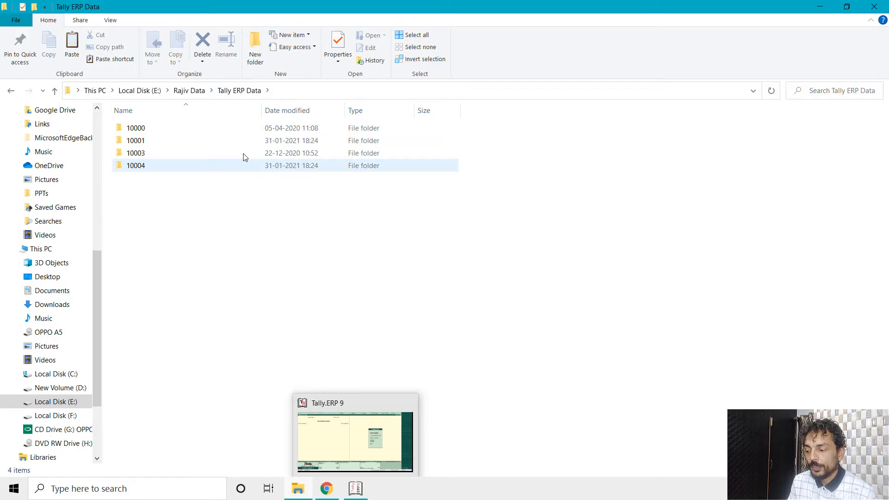
mouse_move(371, 480)
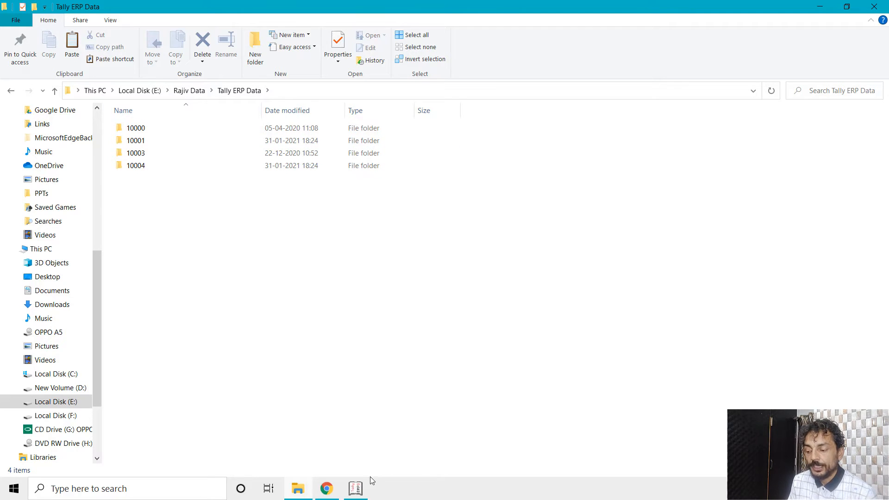
click(355, 487)
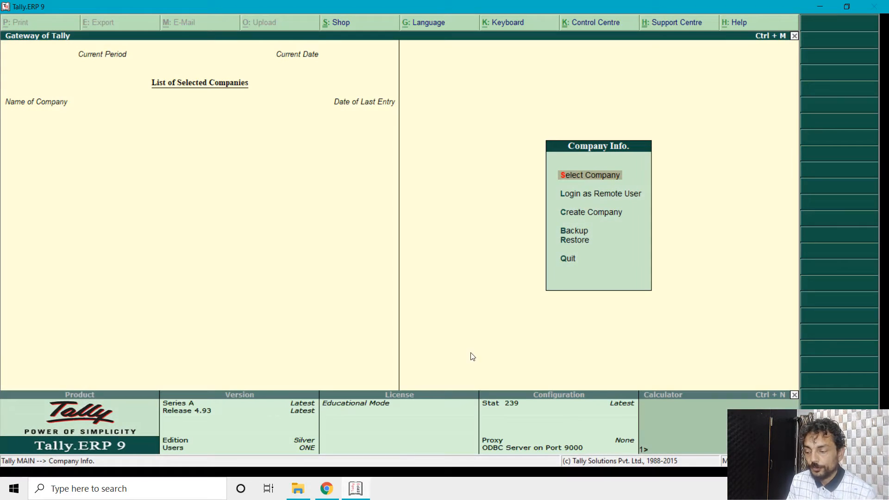
Set the Select Company path to E:\Rajiv Data\Tally ERP Data to list its companies
click(589, 174)
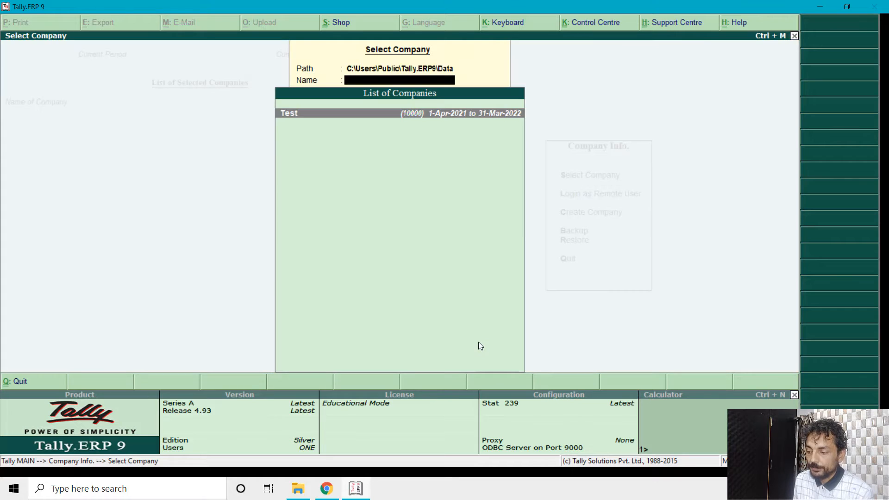
text(e)
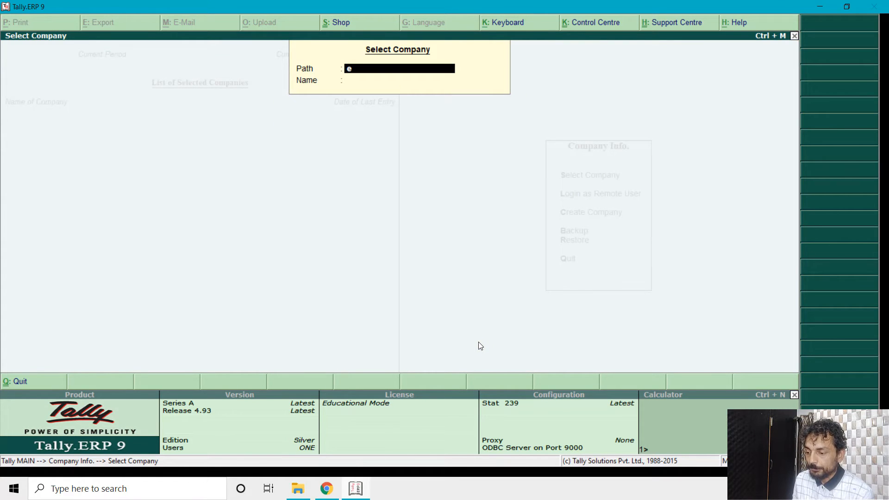
text(:)
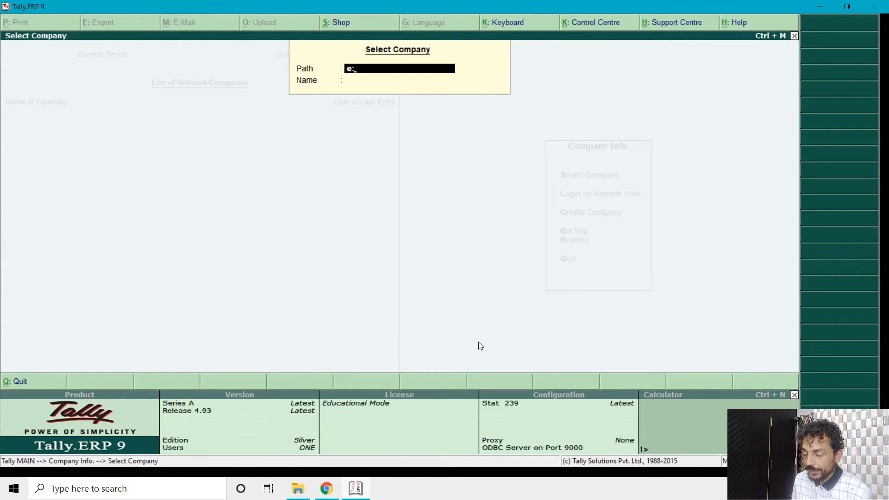
text(\rajiv data)
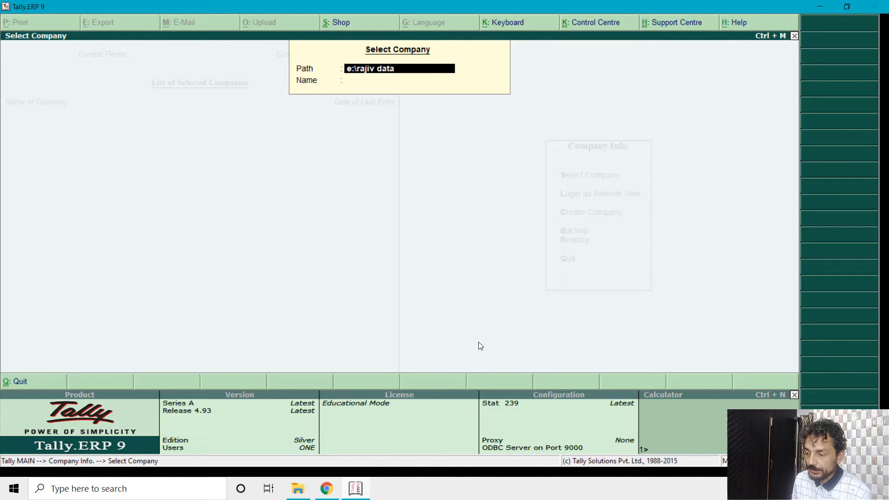
text(\tally e)
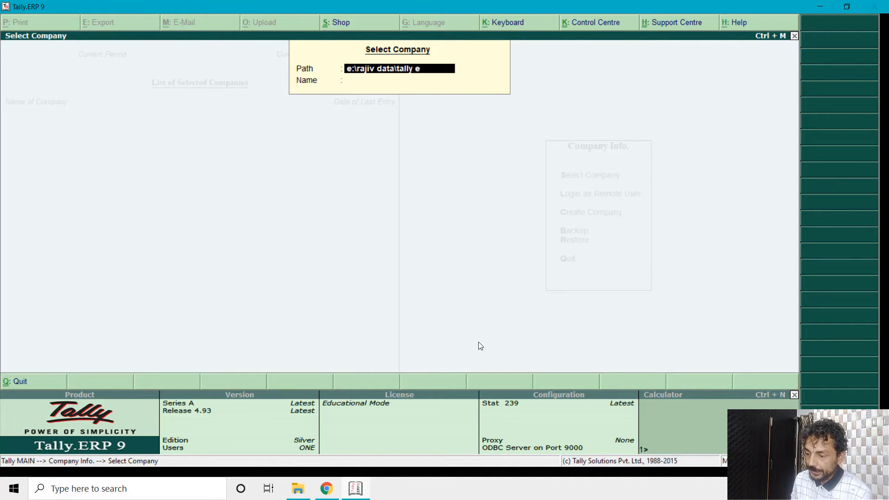
text(rp data)
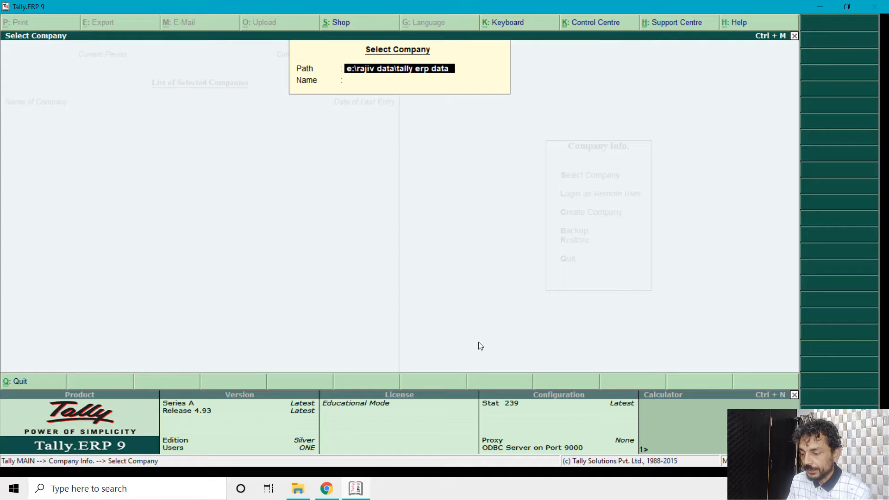
click(399, 80)
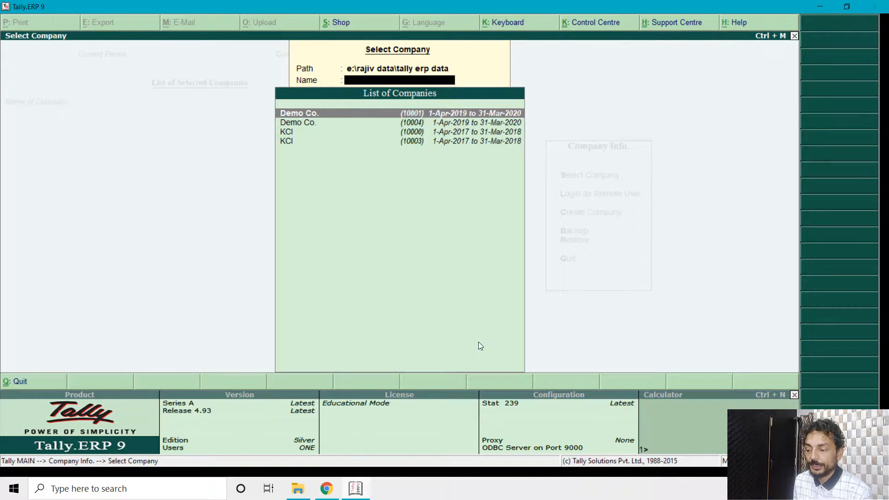
Compare the listed companies with the folder numbers in File Explorer
click(297, 488)
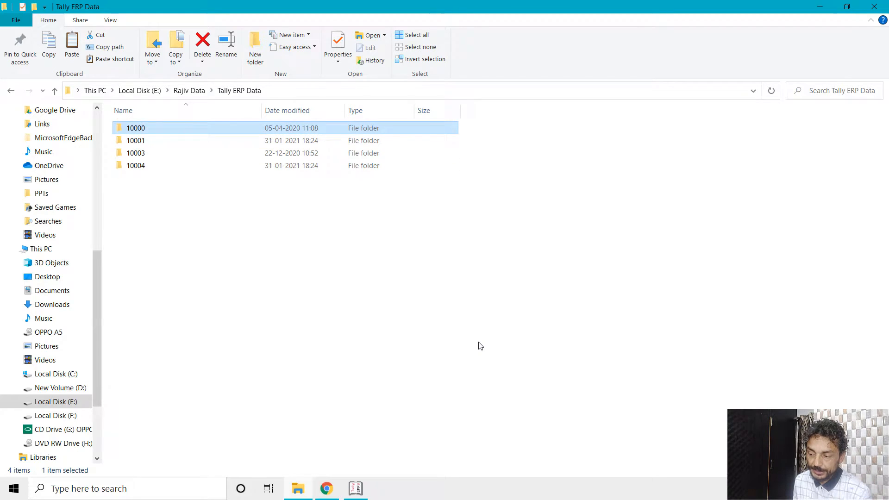
click(356, 488)
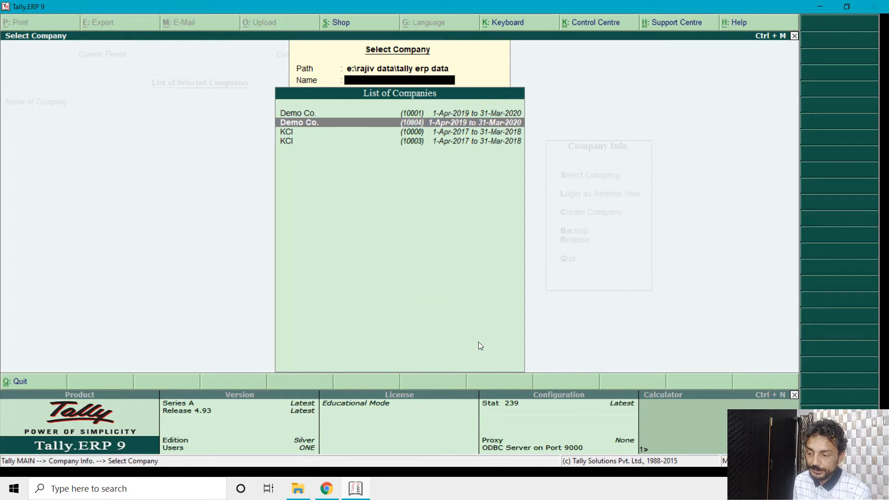
click(297, 487)
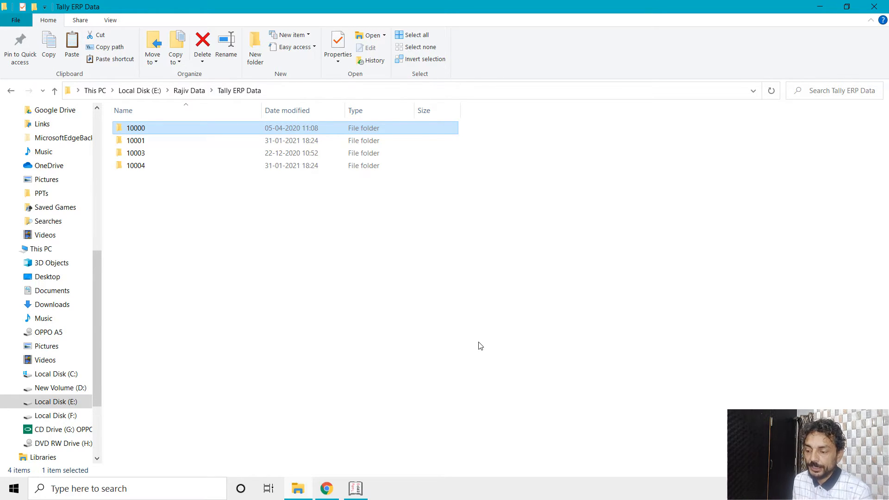
Back up KCI and Demo Co. from e:\rajiv data\tally erp data to E:\ and accept
click(355, 488)
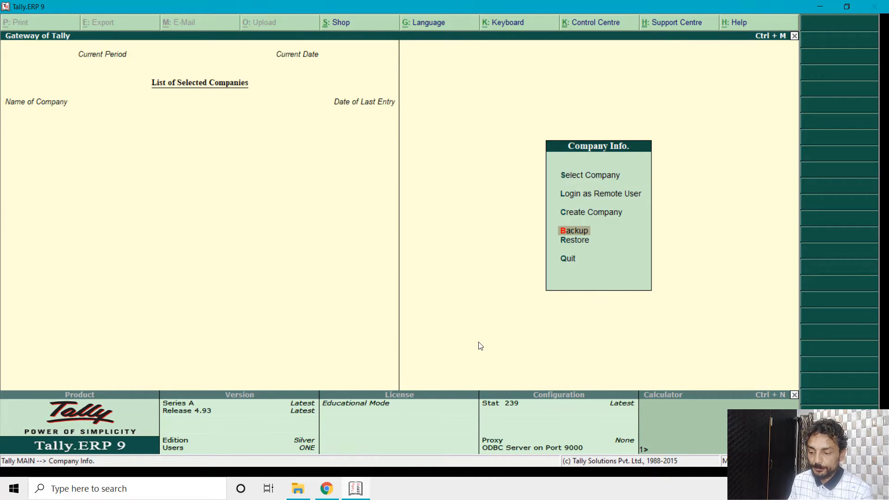
click(573, 230)
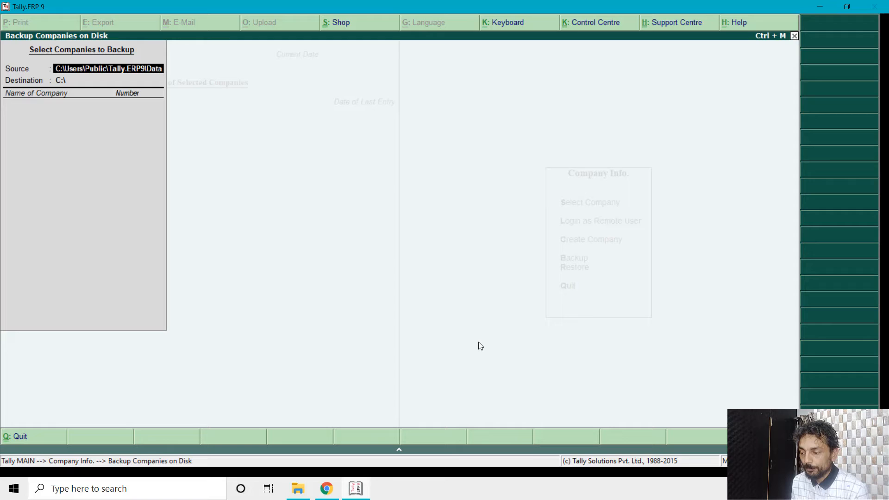
text(e:\rajiv data)
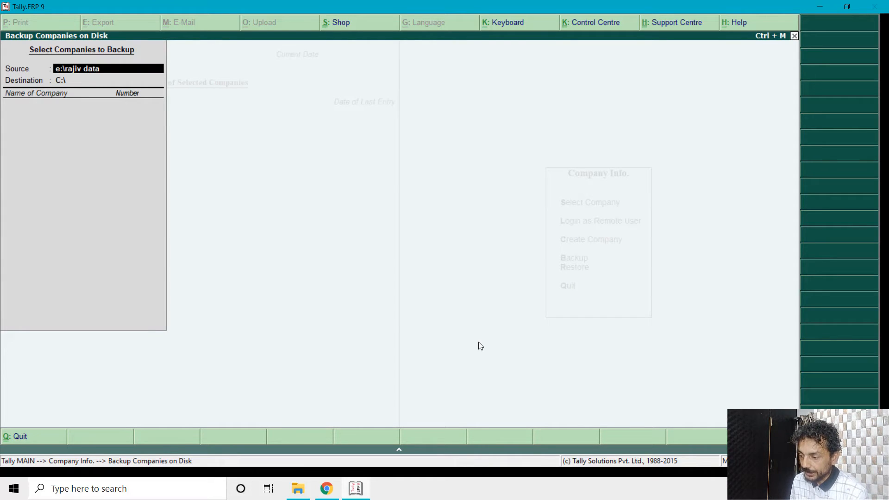
text(\)
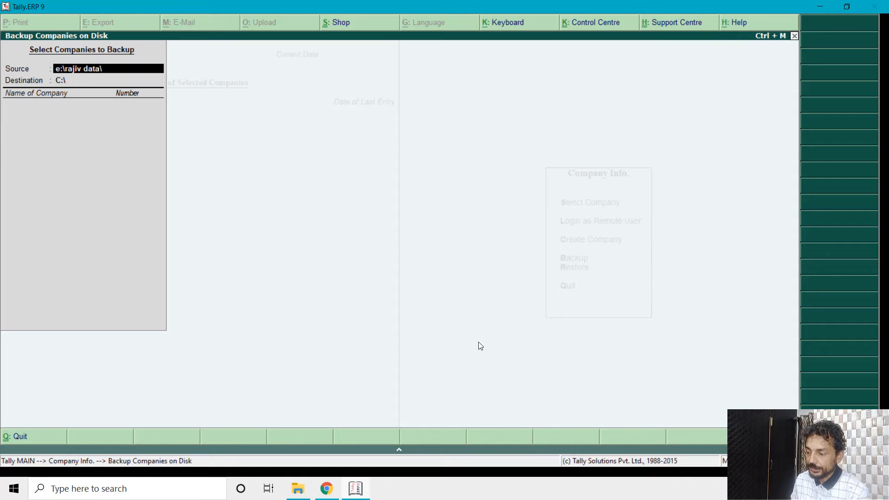
text(tally erp data)
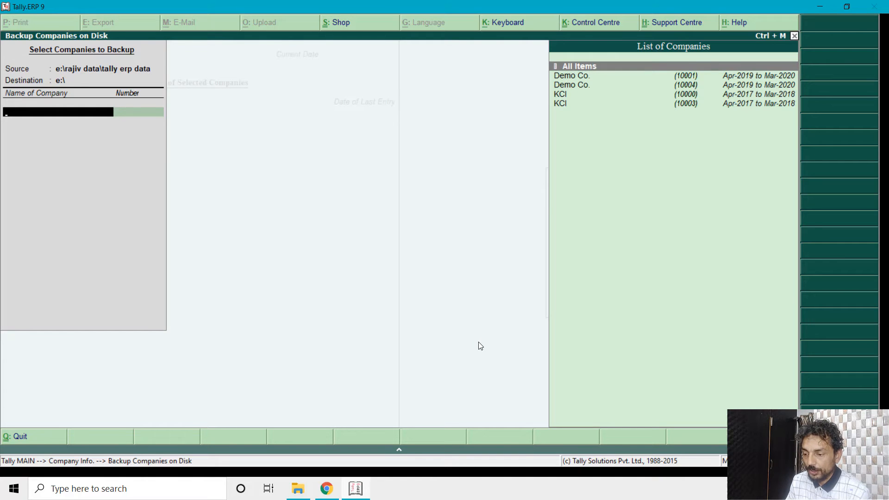
click(624, 94)
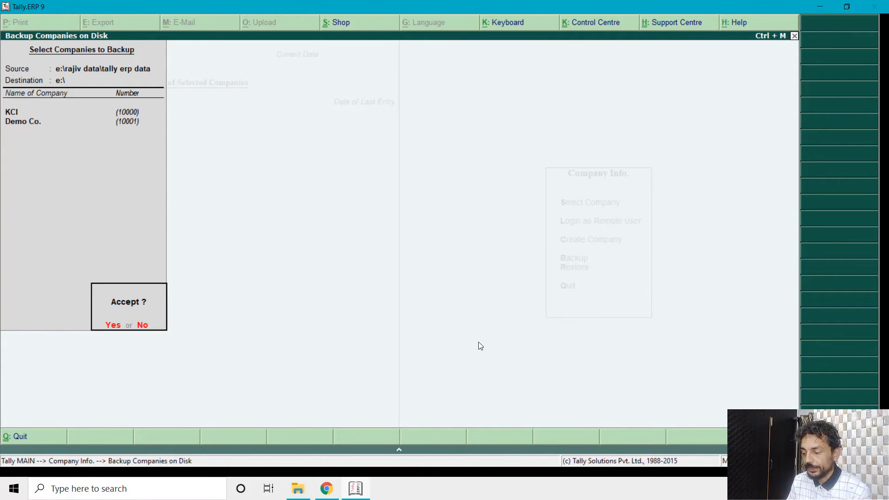
click(142, 324)
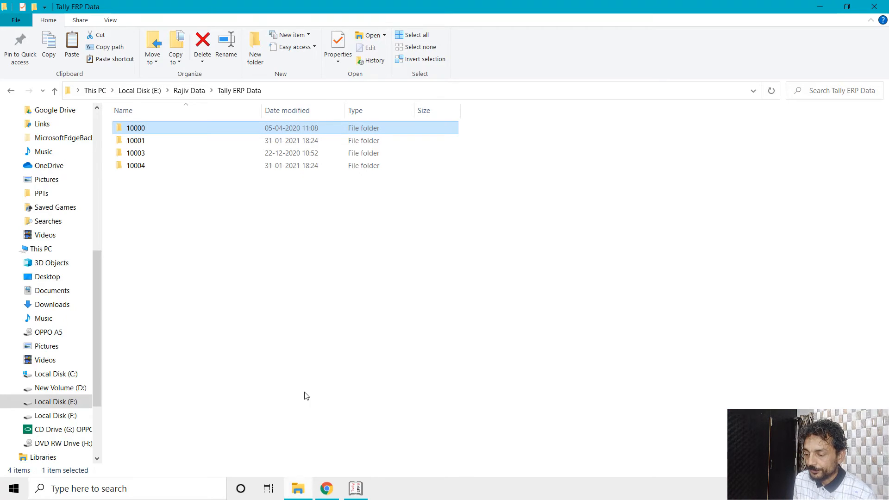
View the Properties of the TBK900 archive on drive E to confirm 291 KB, dated 26 April 2021
click(56, 401)
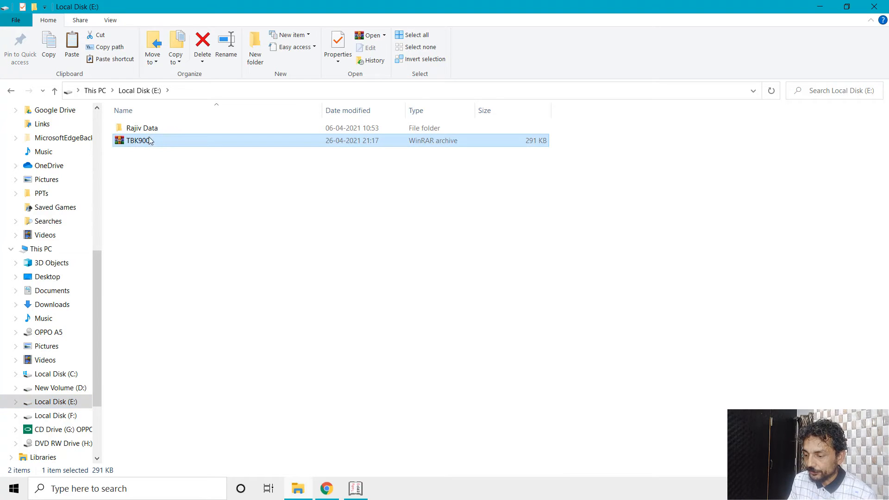
right_click(139, 140)
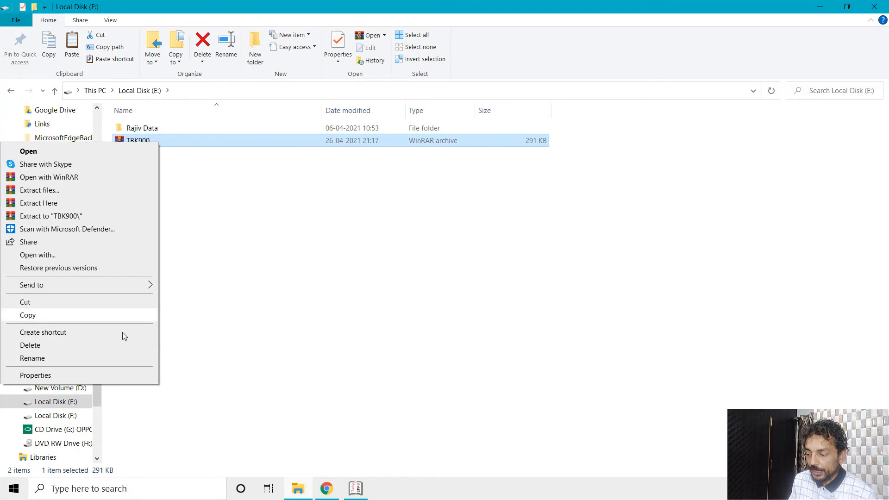
click(36, 374)
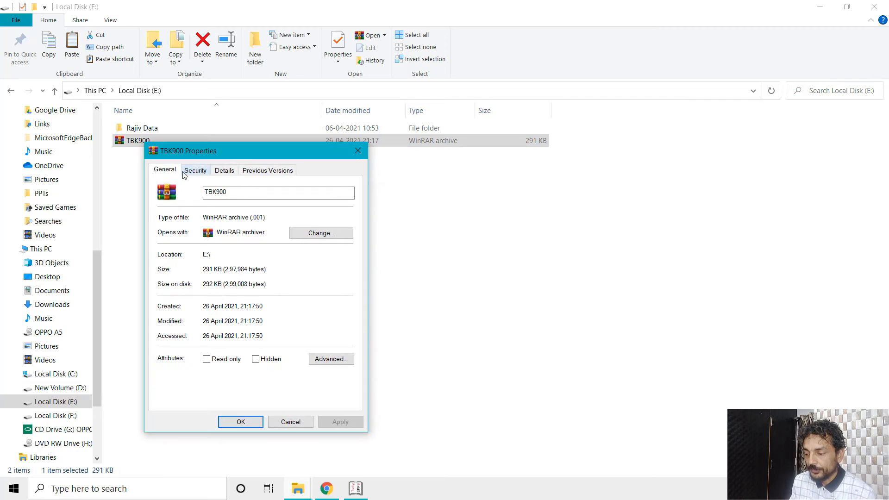
click(224, 170)
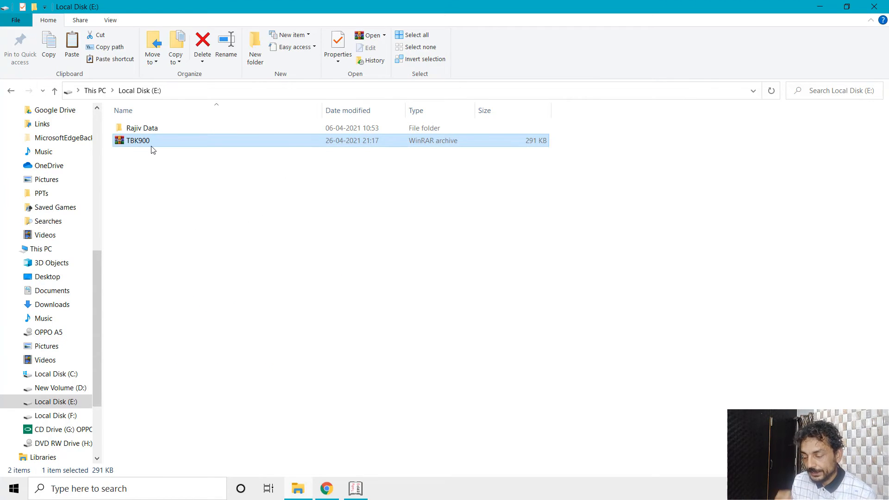
mouse_move(254, 205)
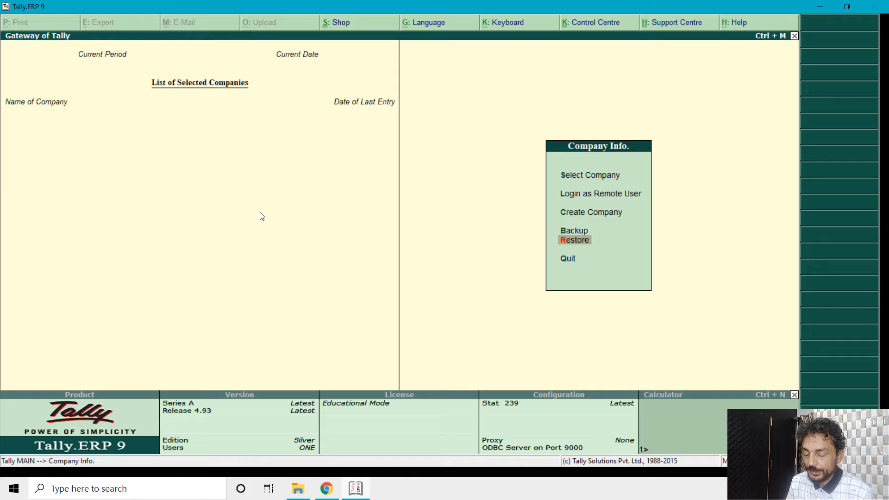
Check the company list, then back up from C:\Users\Public\Tally.ERP9\Data to E:\data
click(589, 174)
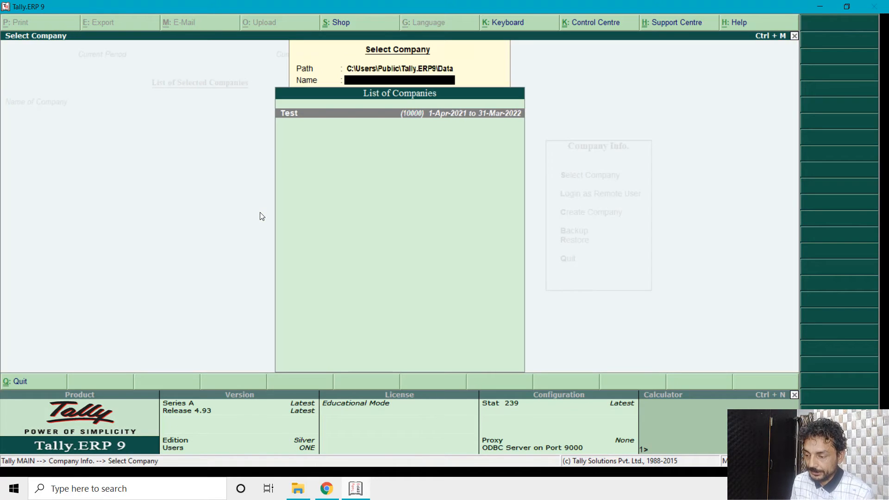
key(Escape)
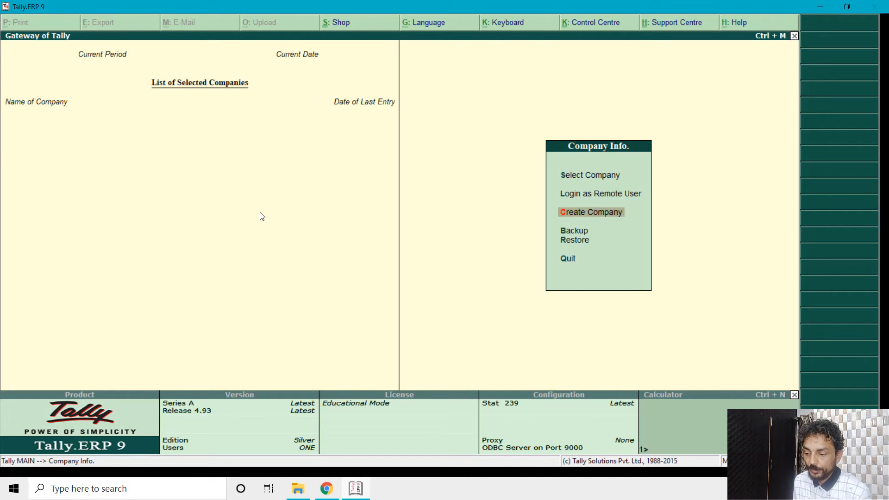
click(573, 231)
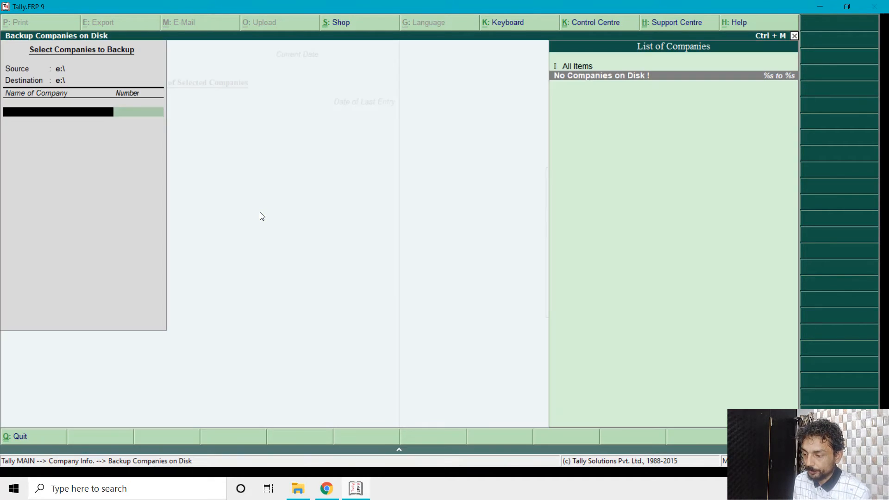
text(c)
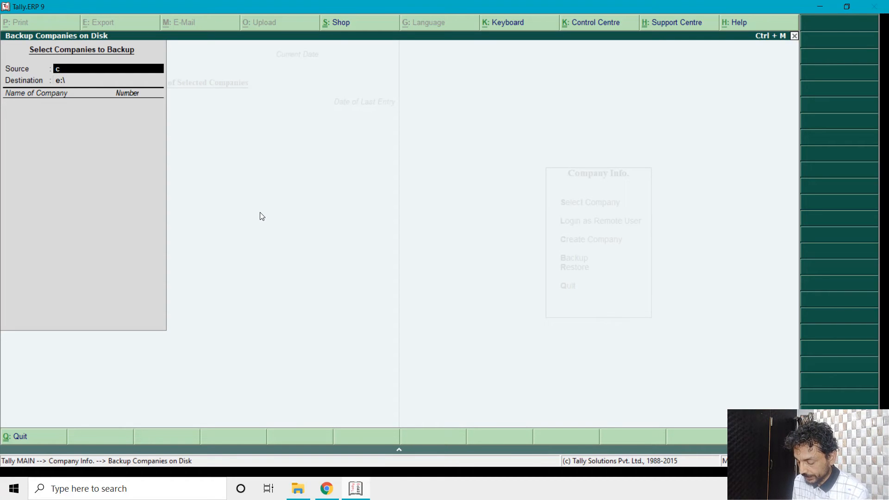
text(:\users\)
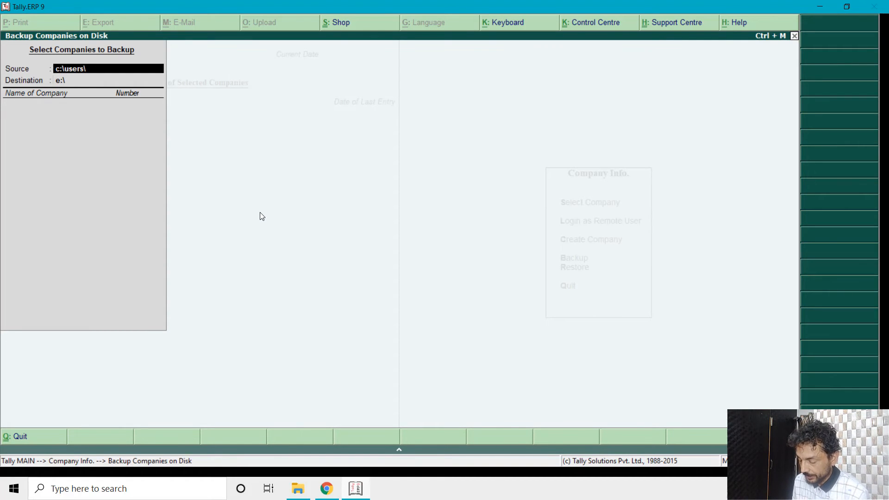
text(public)
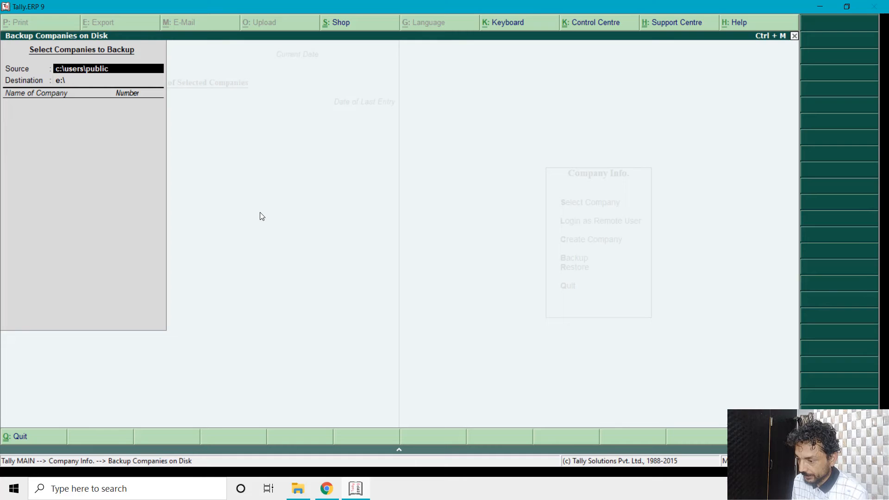
text(\tally.erp9)
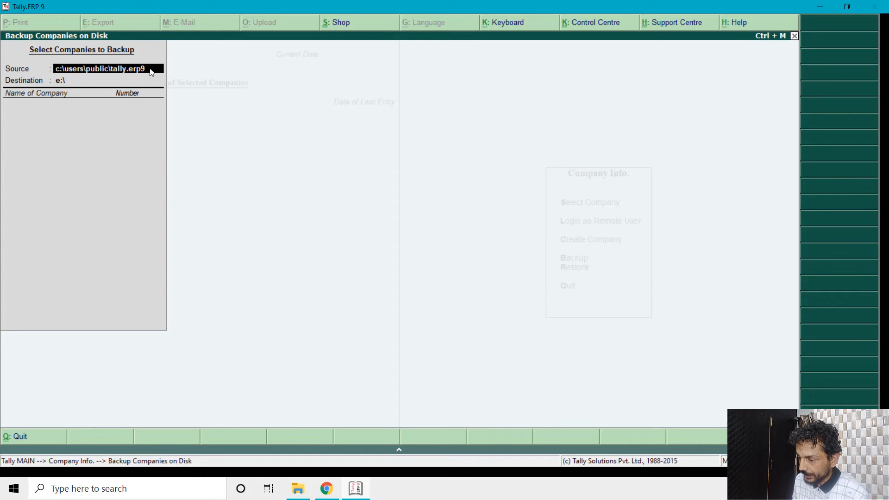
text(\data)
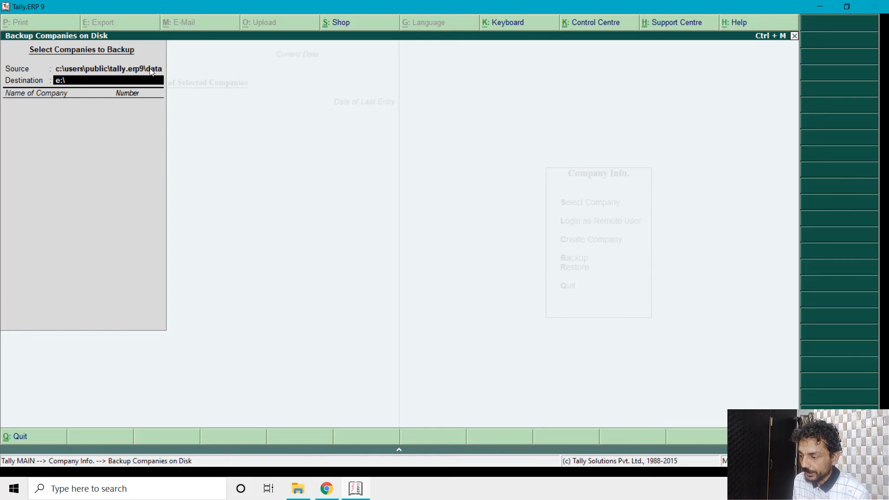
key(BackSpace)
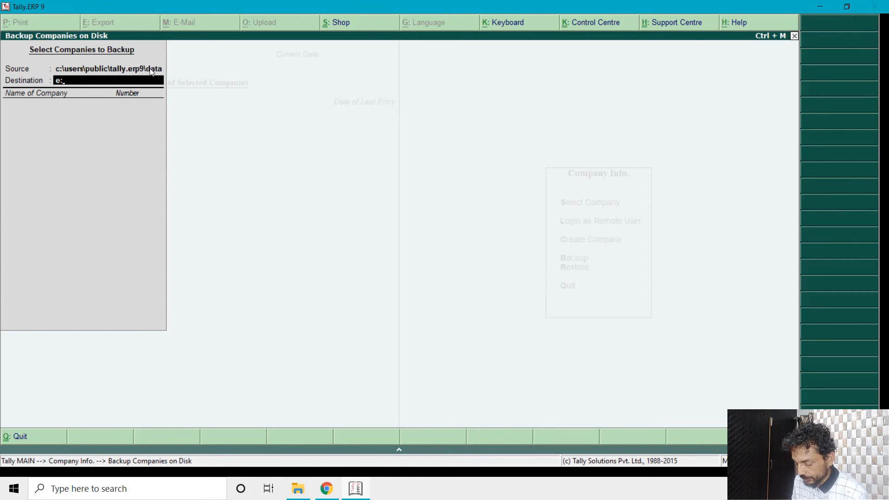
text(\data)
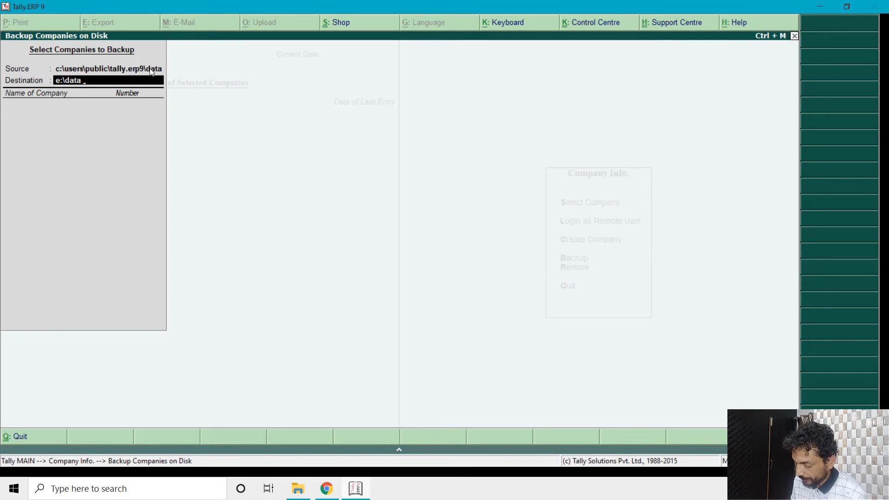
text(26.0)
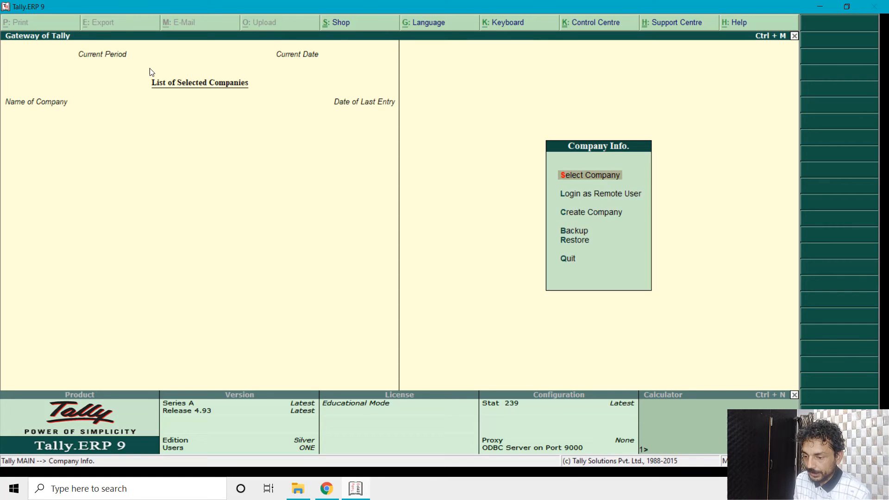
Select company Test and open its Company Alteration screen
click(589, 174)
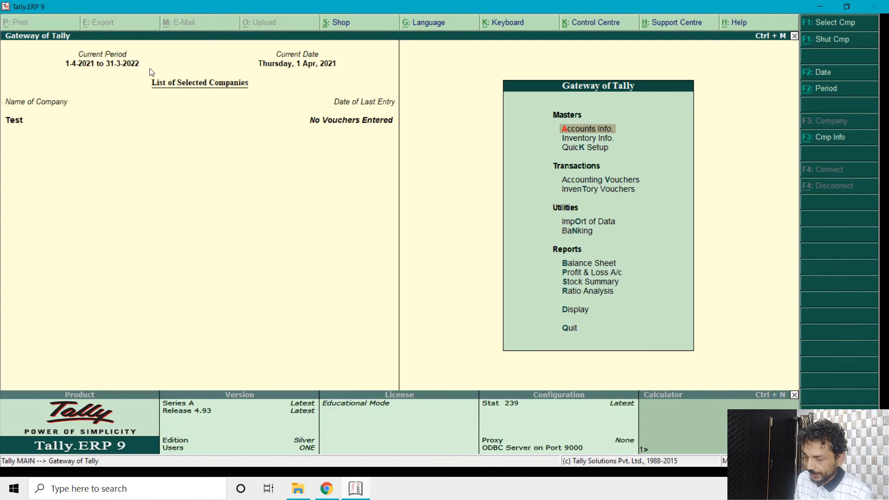
mouse_move(831, 159)
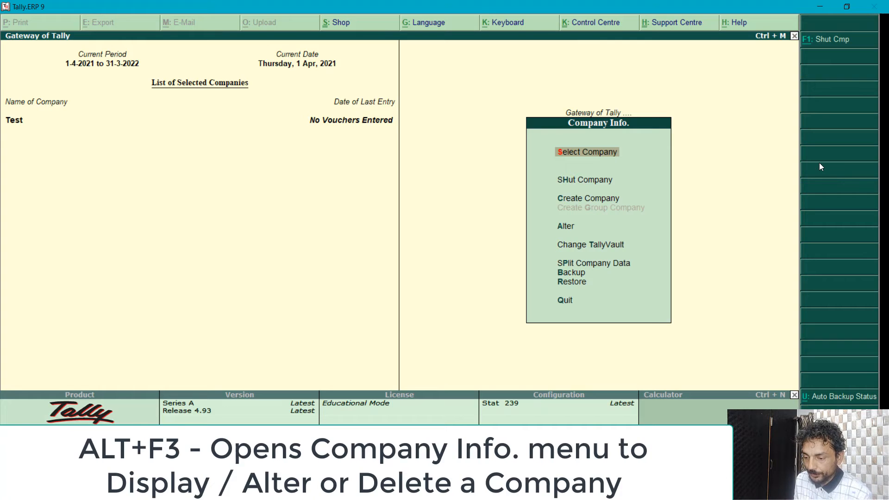
click(586, 152)
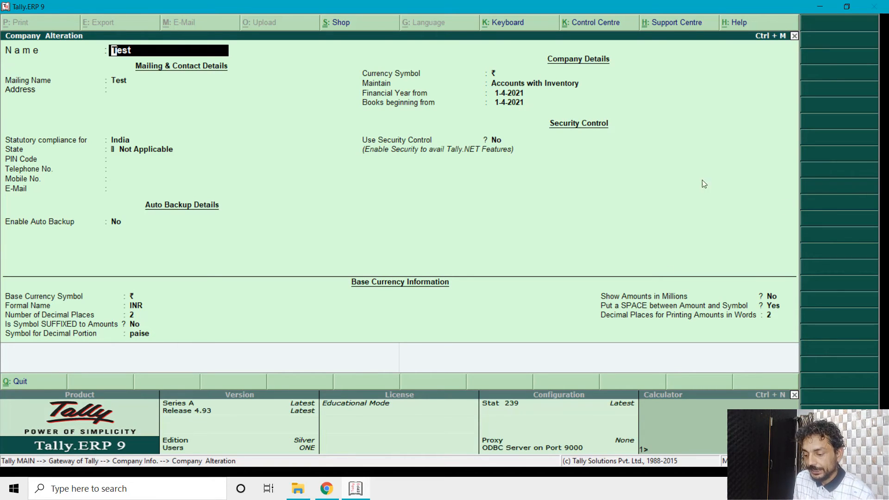
Open the Data folder inside C:\Users\Public\Tally.ERP9 in File Explorer
click(297, 488)
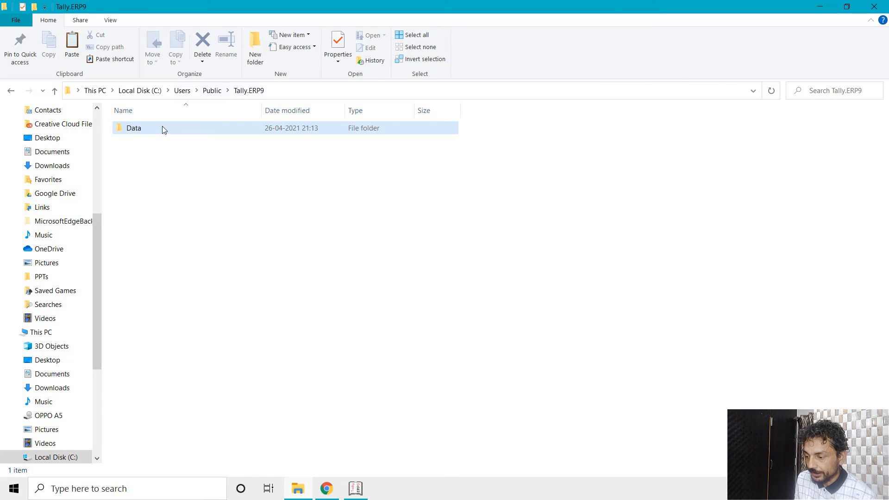
double_click(134, 127)
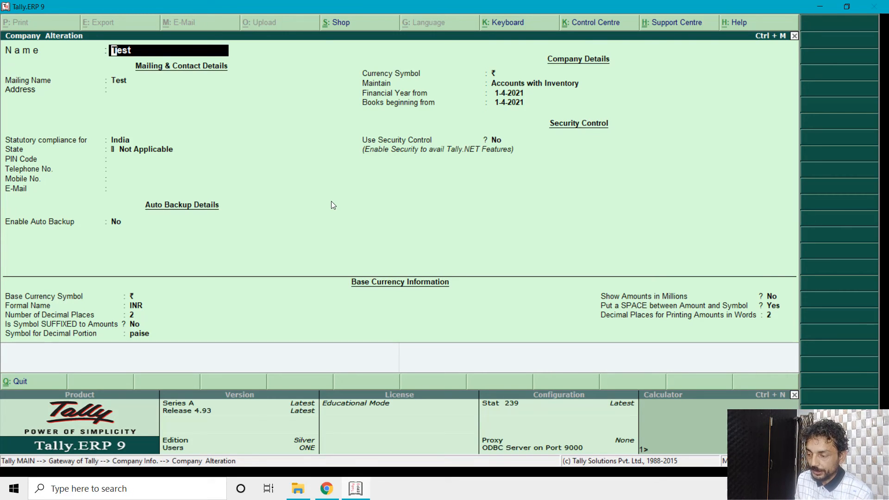
Delete company Test from Company Alteration with Alt+D, answering Yes
key(alt+d)
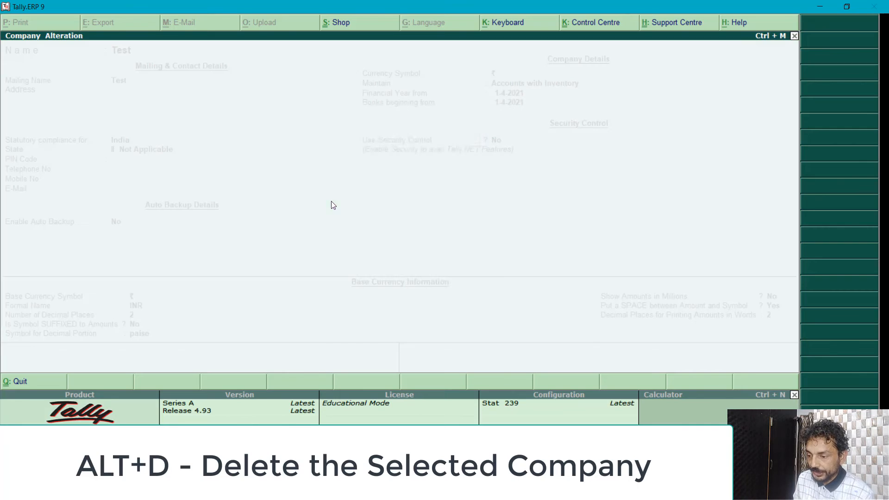
key(alt+d)
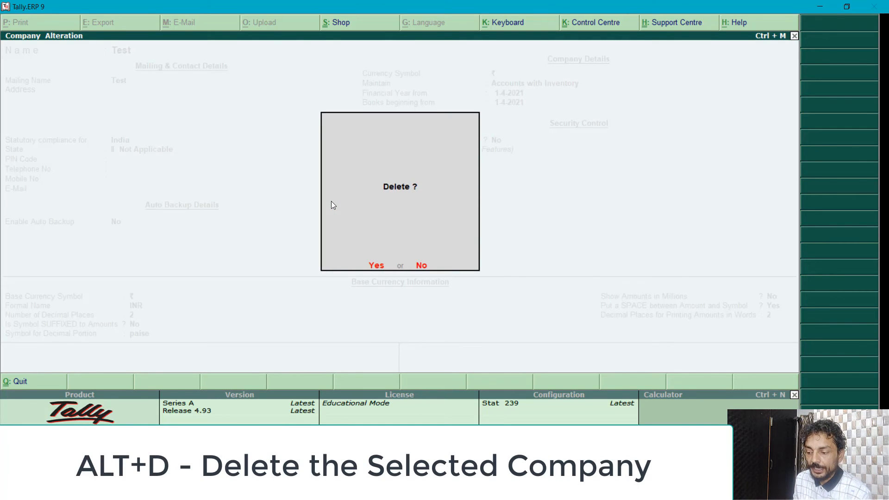
click(376, 265)
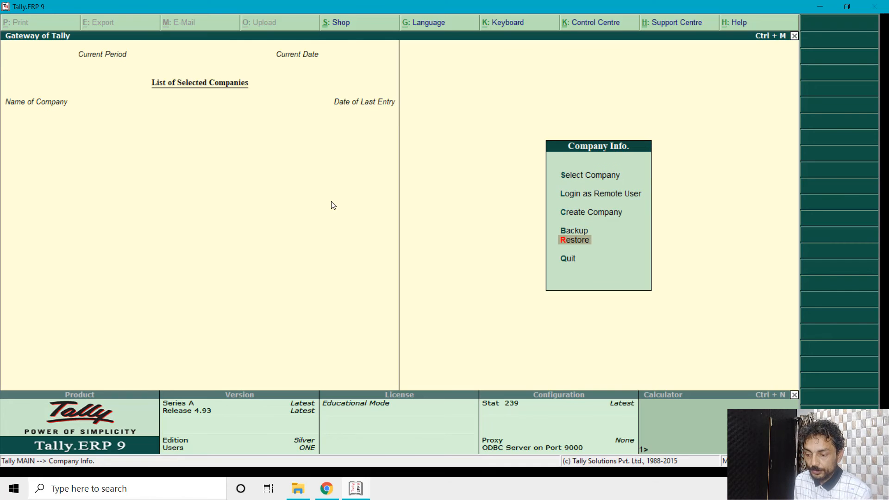
Restore company Test from the e:\data backup and load it
click(574, 240)
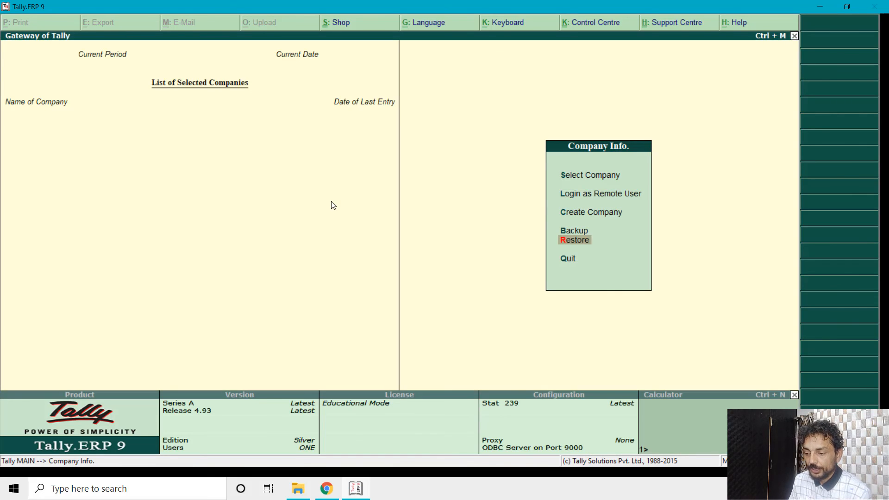
click(589, 175)
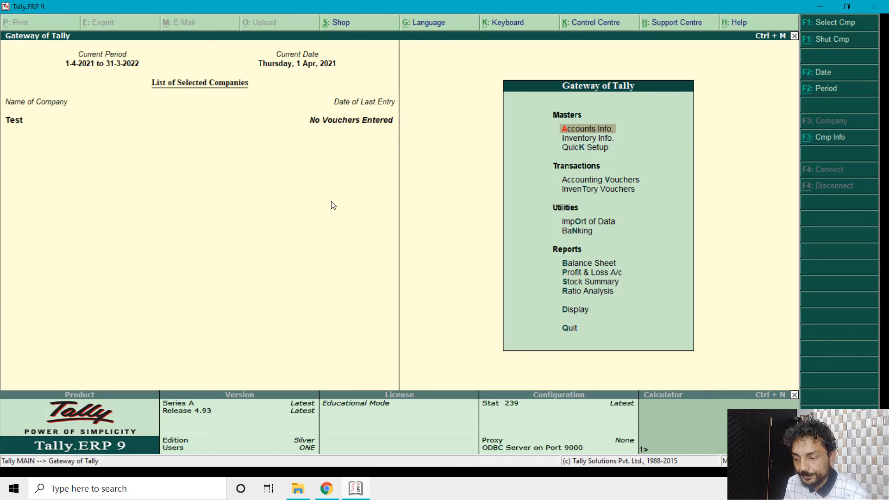
Shut company Test and list available companies, showing Test (10000) under the public Data path
click(829, 137)
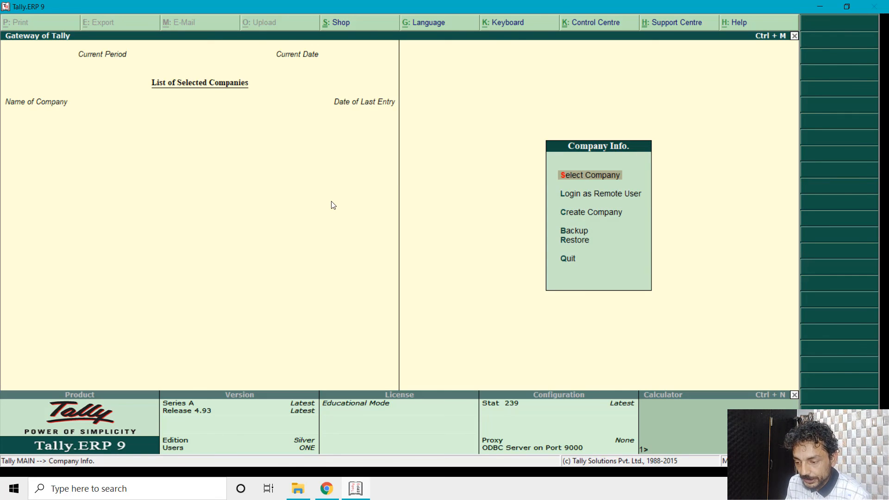
click(589, 174)
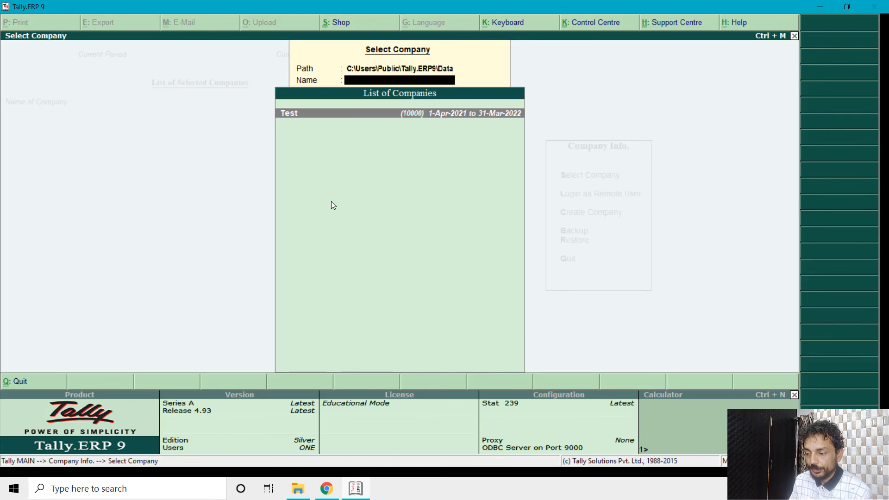